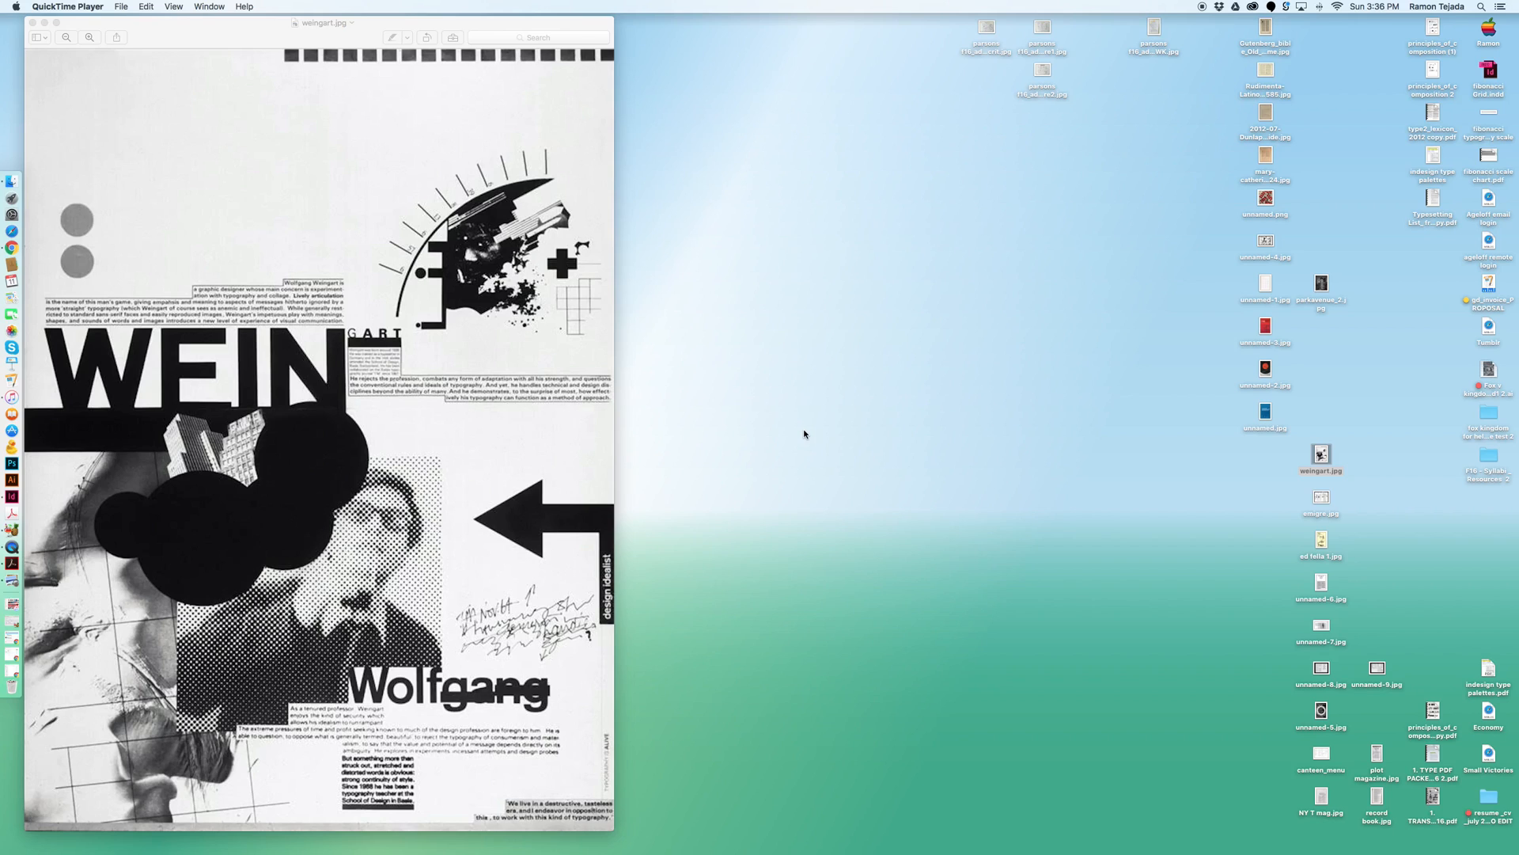
Open unnamed.jpg and the Gutenberg Bible page, close the Bible page, and shift the poster right
{"action": "left_click", "coordinate": [1265, 410]}
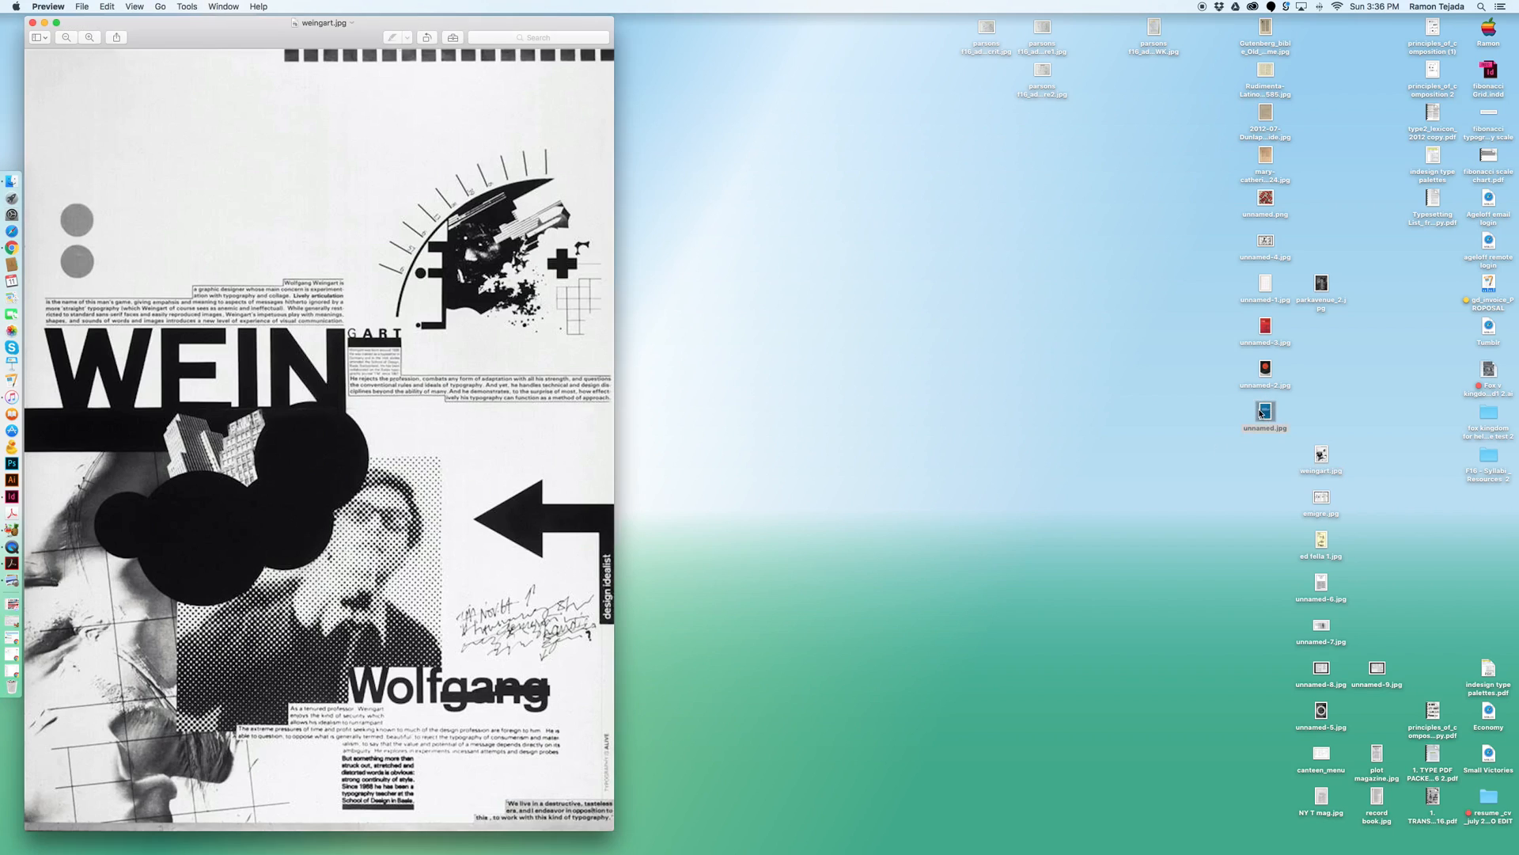
{"action": "double_click", "coordinate": [1264, 410]}
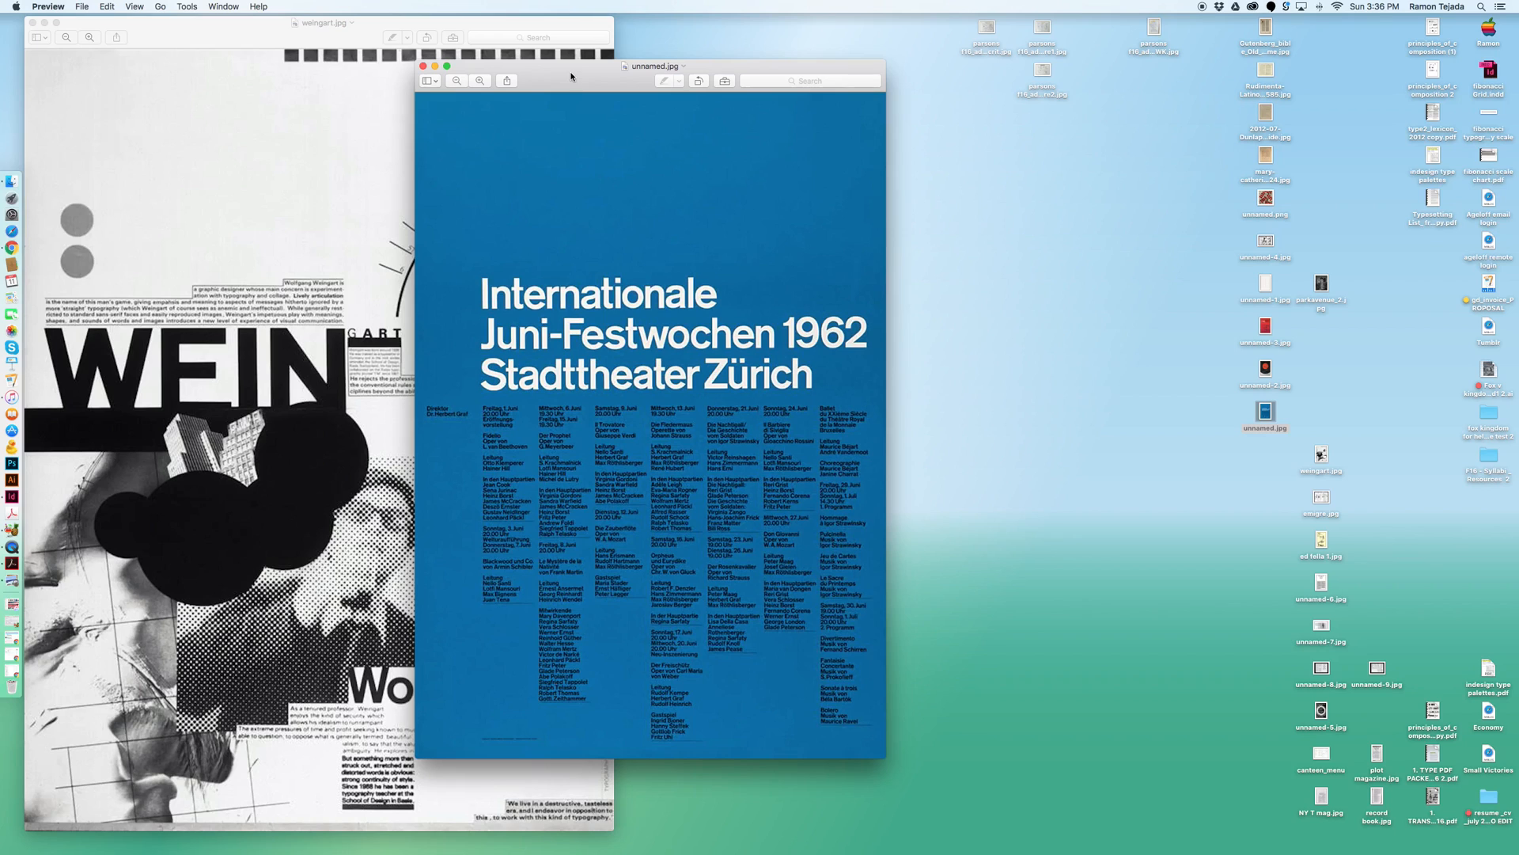
{"action": "double_click", "coordinate": [1265, 34]}
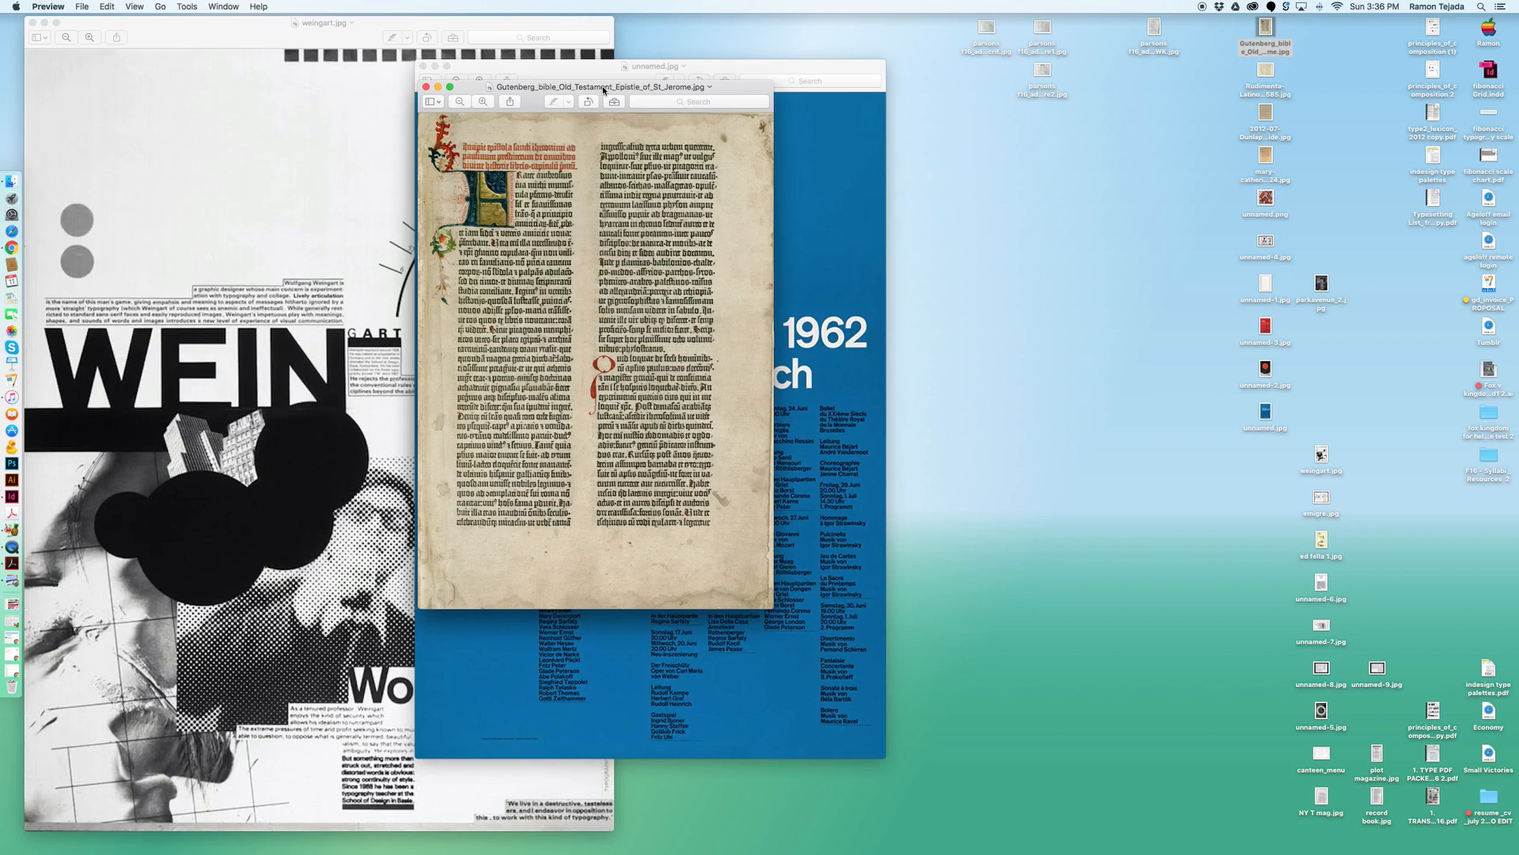
{"action": "left_click", "coordinate": [423, 66]}
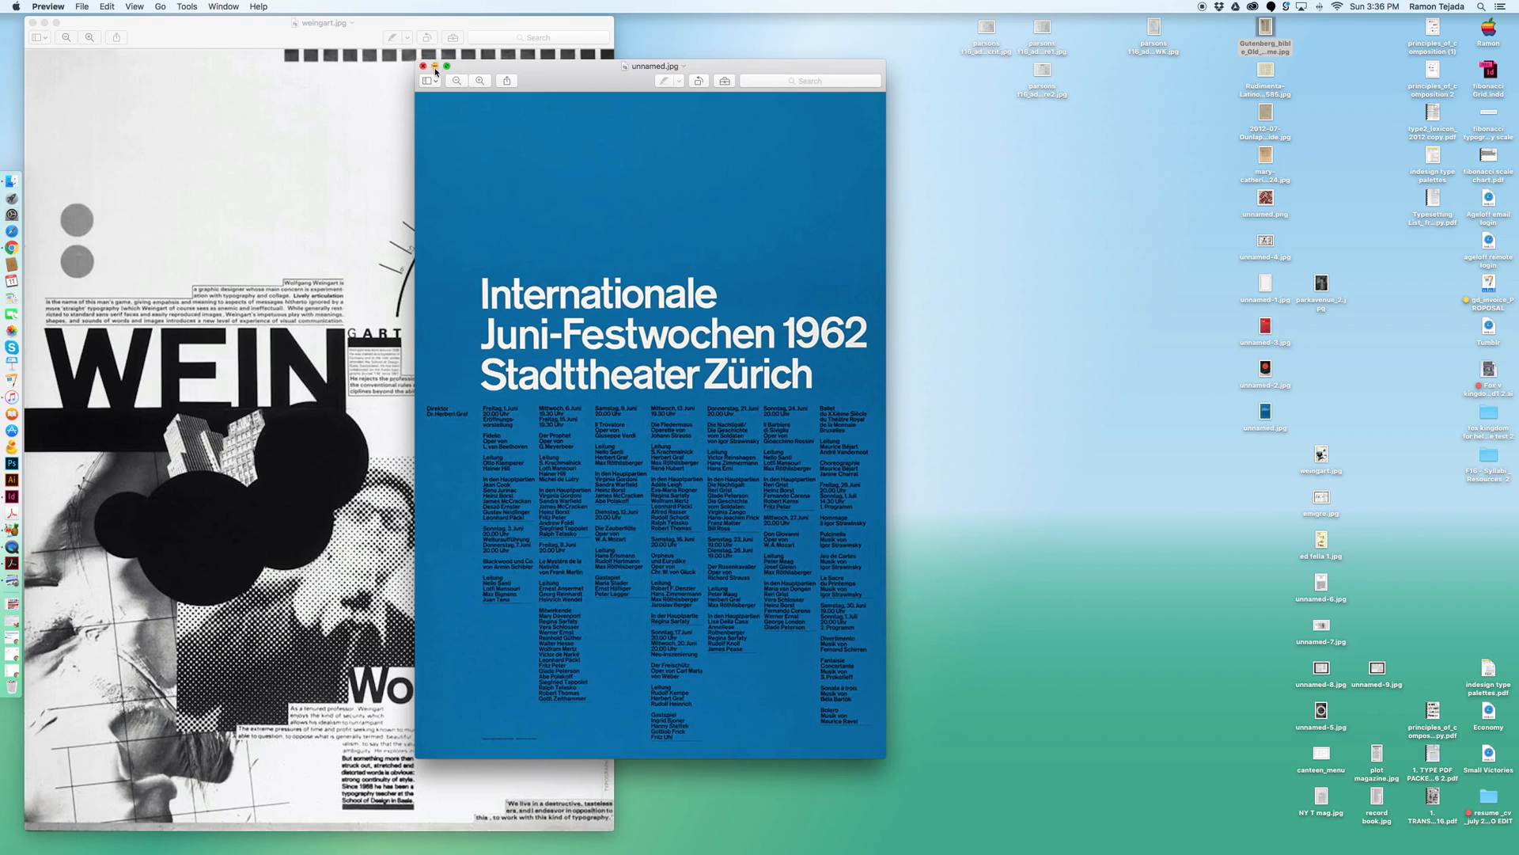
{"action": "left_click_drag", "start_coordinate": [654, 66], "coordinate": [839, 79]}
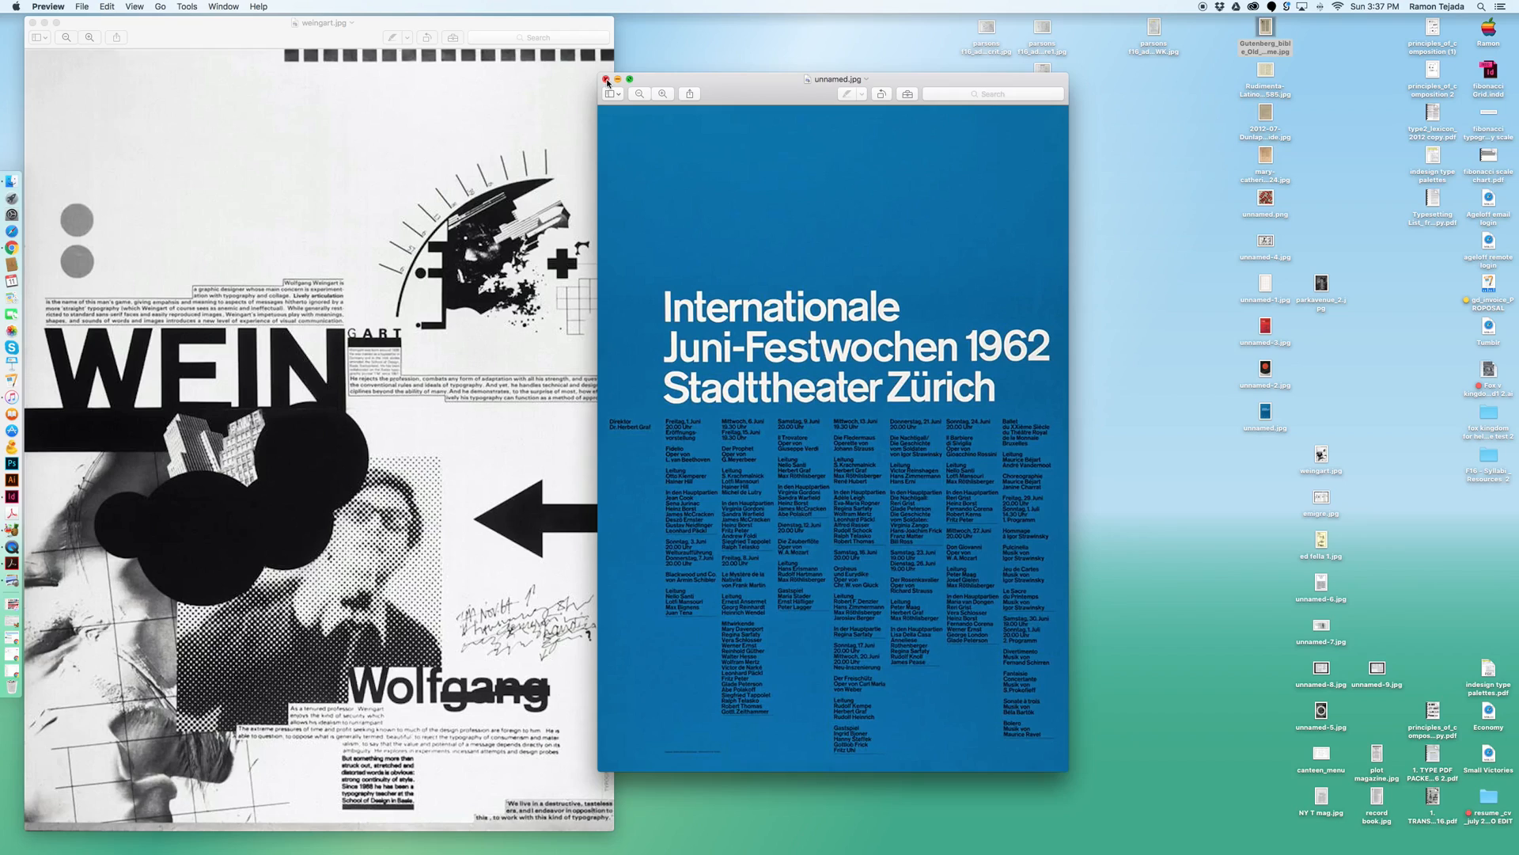
Close the unnamed.jpg Zürich festival poster window
{"action": "left_click", "coordinate": [607, 78]}
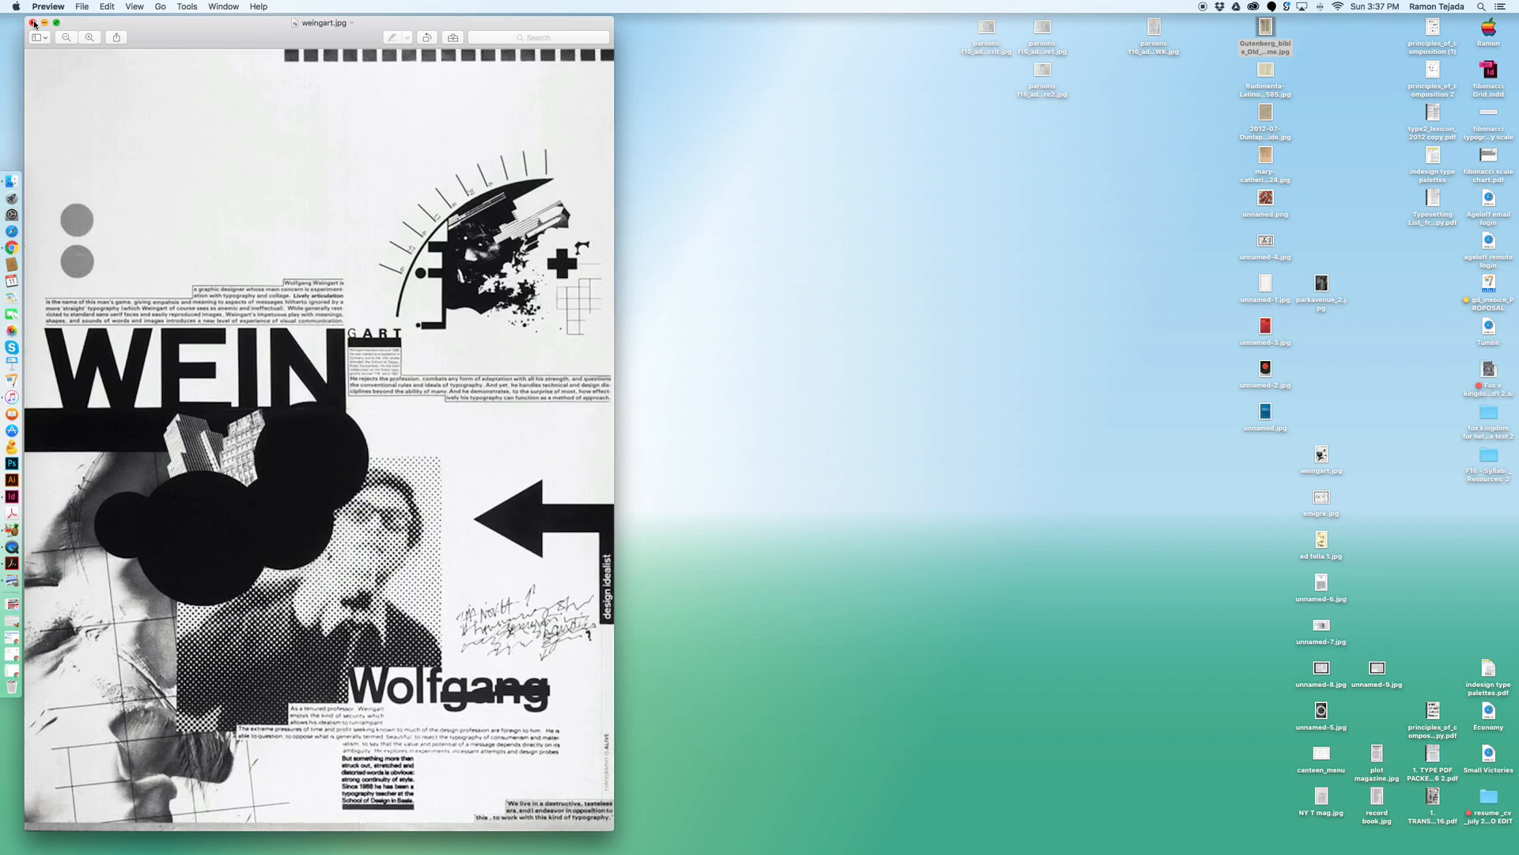
Close weingart.jpg, then open emigre.jpg, ed fella 1.jpg and unnamed-6.jpg
{"action": "left_click", "coordinate": [34, 22]}
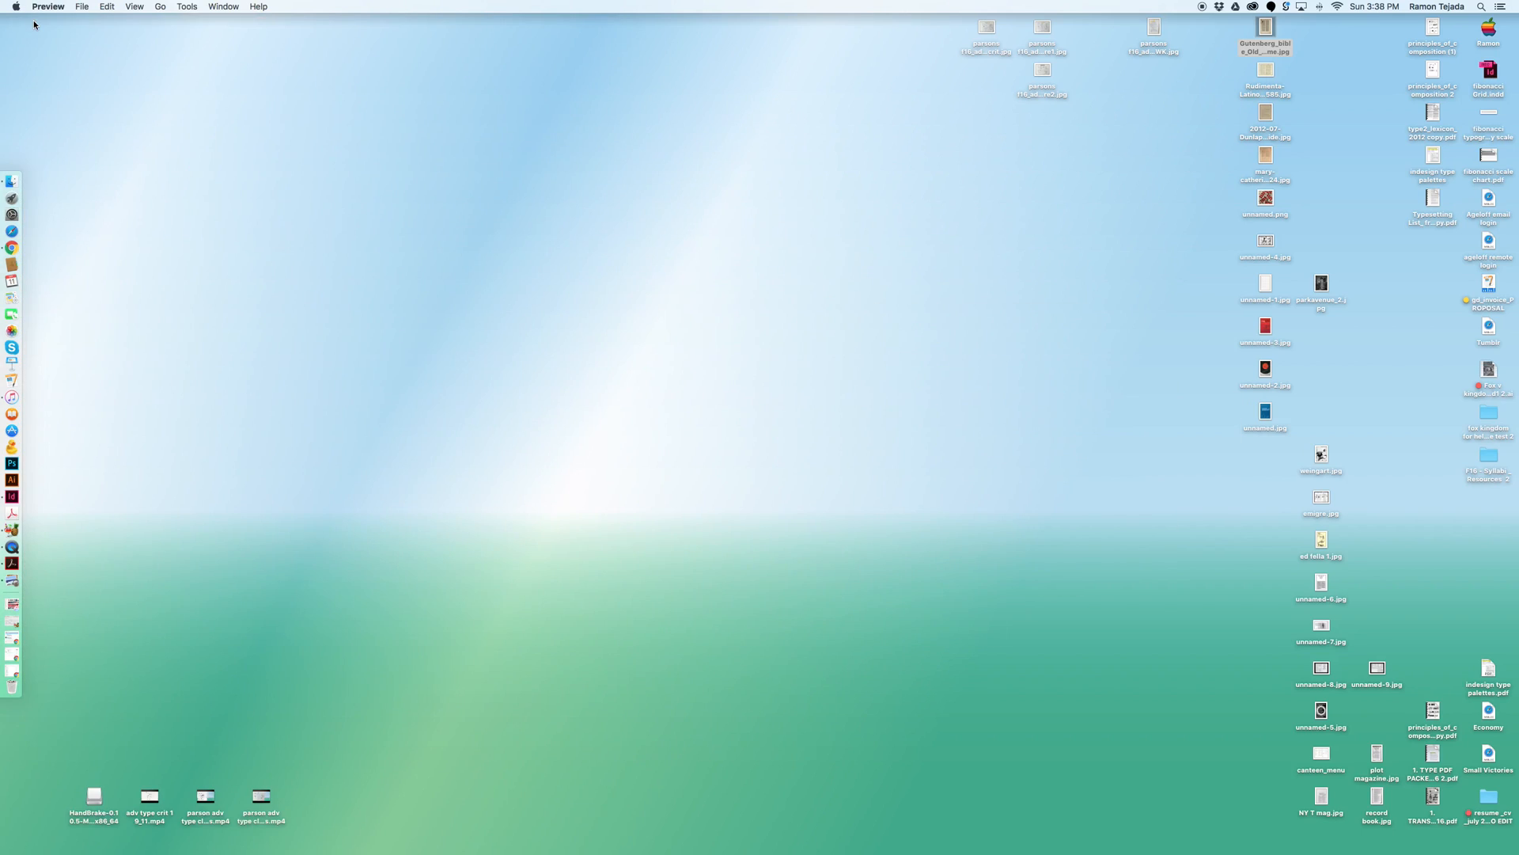
{"action": "mouse_move", "coordinate": [1313, 493]}
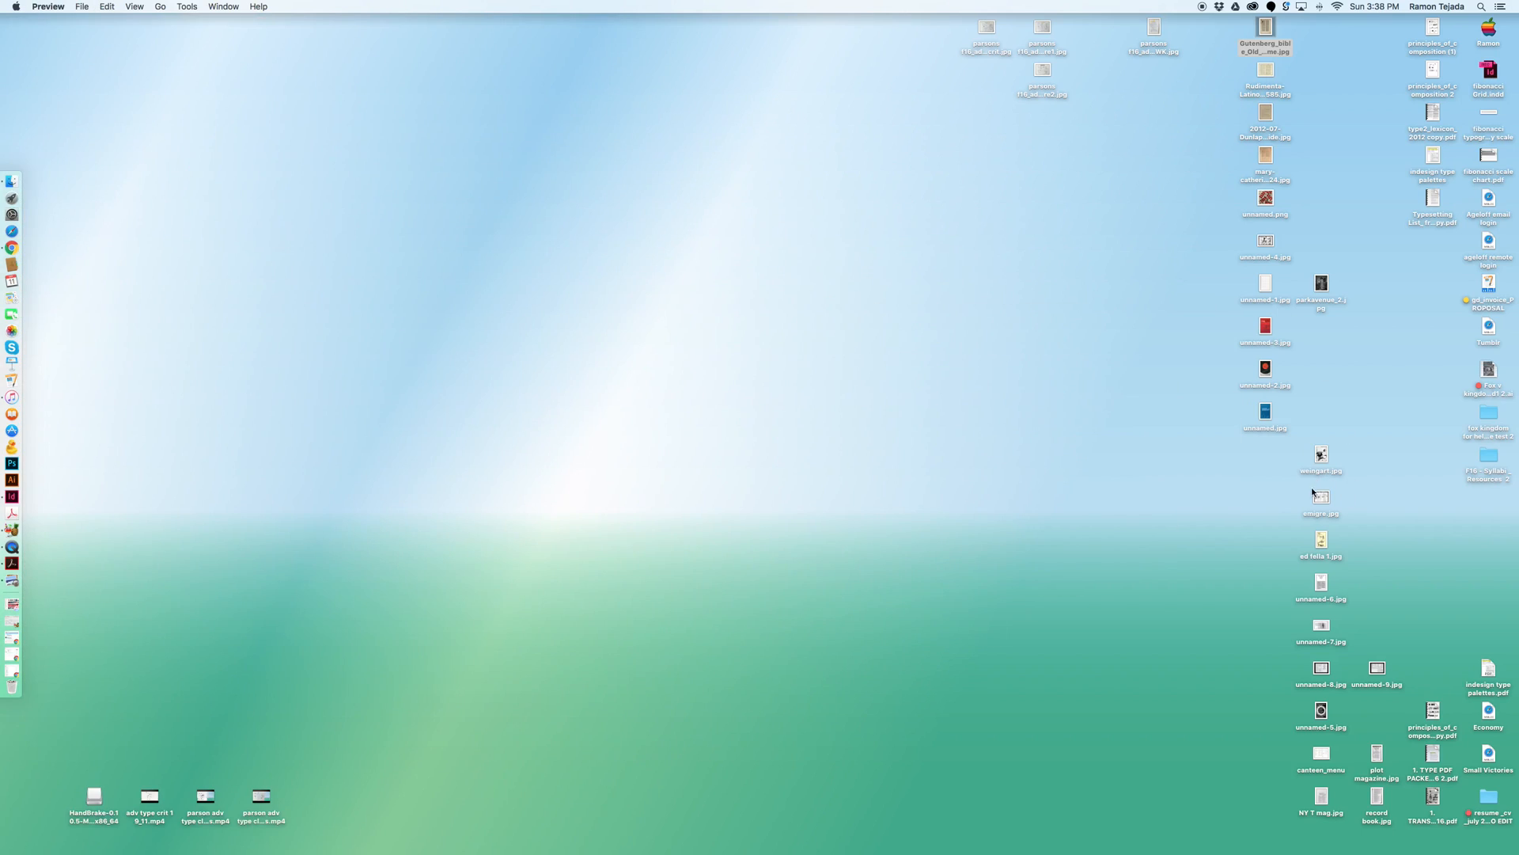
{"action": "double_click", "coordinate": [1320, 497]}
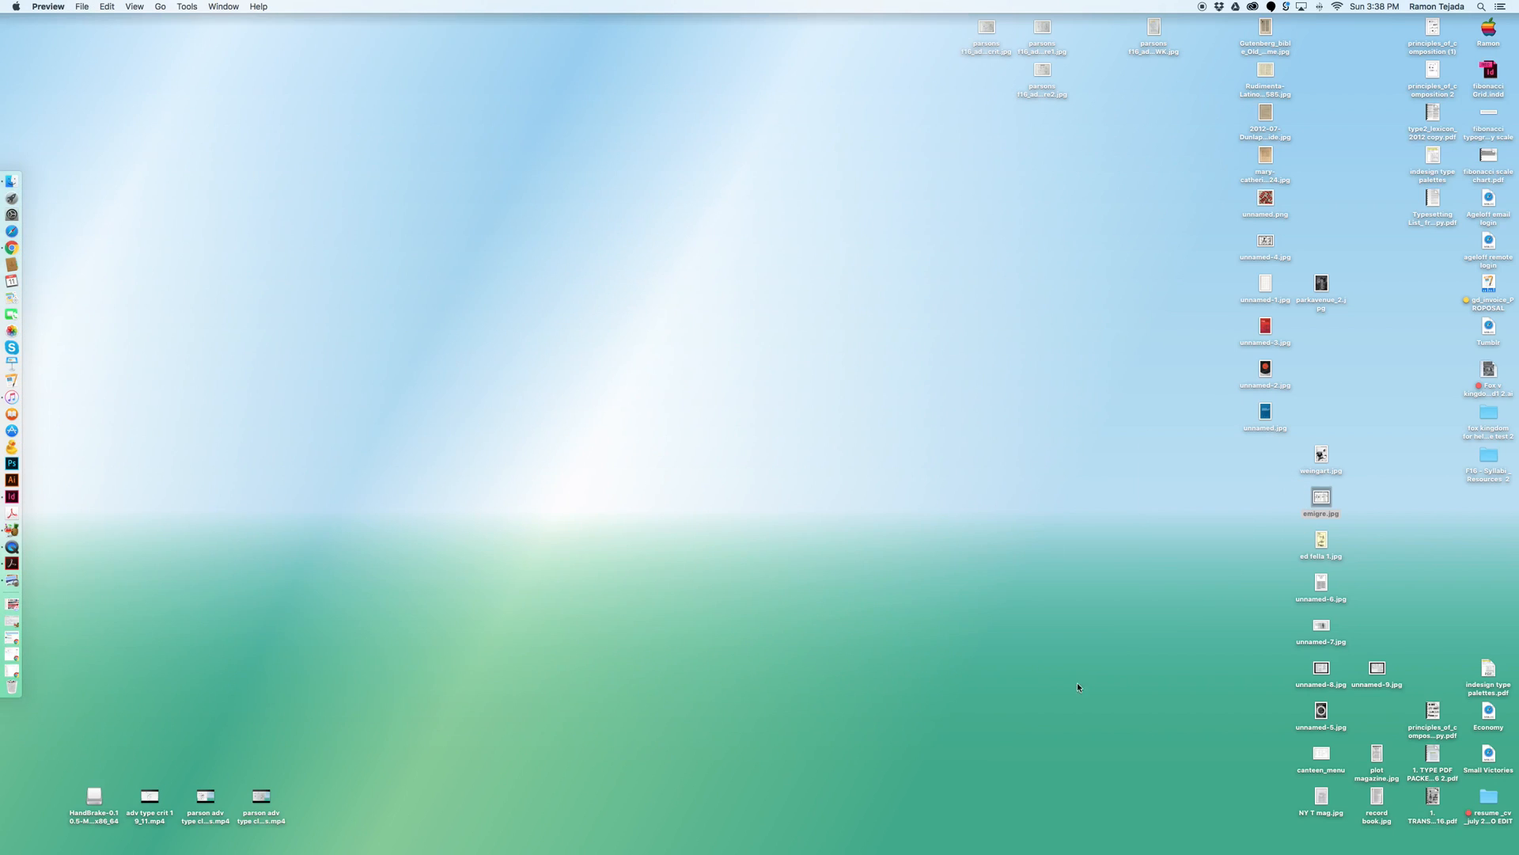
{"action": "double_click", "coordinate": [1321, 540]}
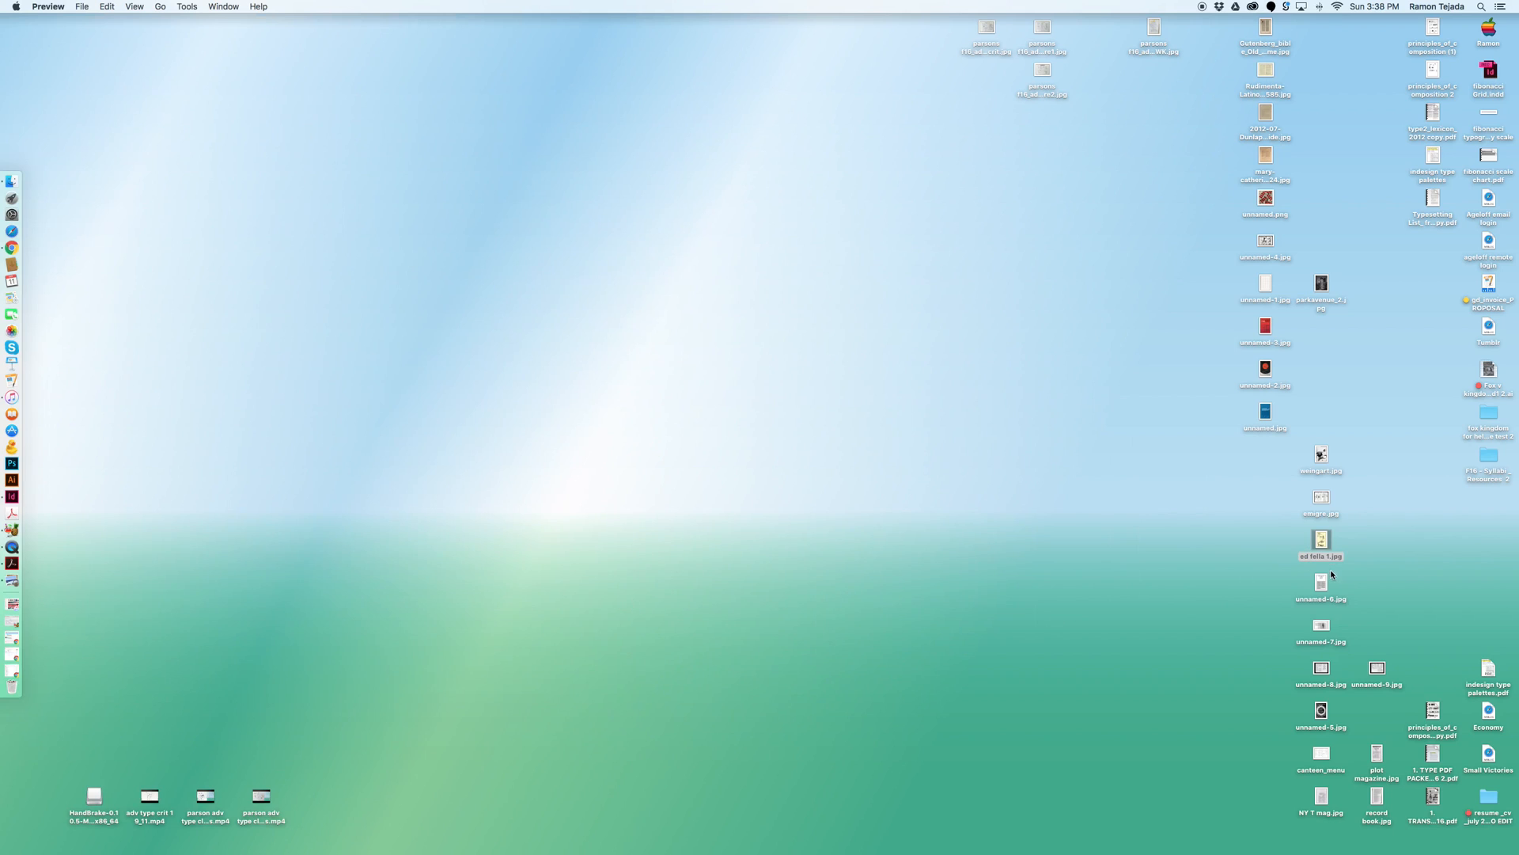
{"action": "double_click", "coordinate": [1320, 581]}
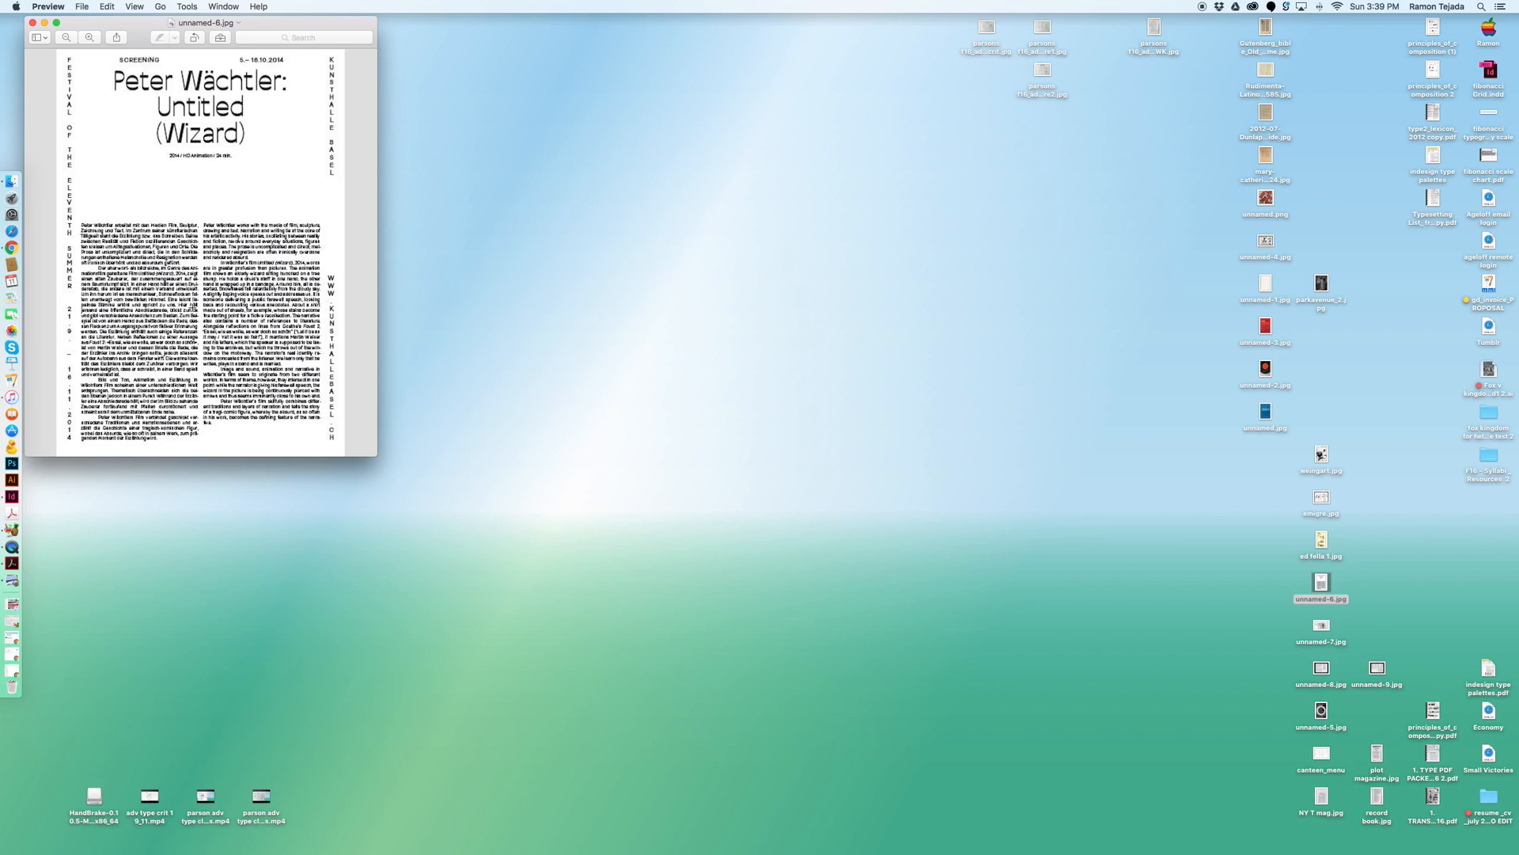
Close the unnamed-6.jpg Wächtler poster and open the unnamed-7.jpg Yves Klein spread
{"action": "left_click", "coordinate": [39, 22]}
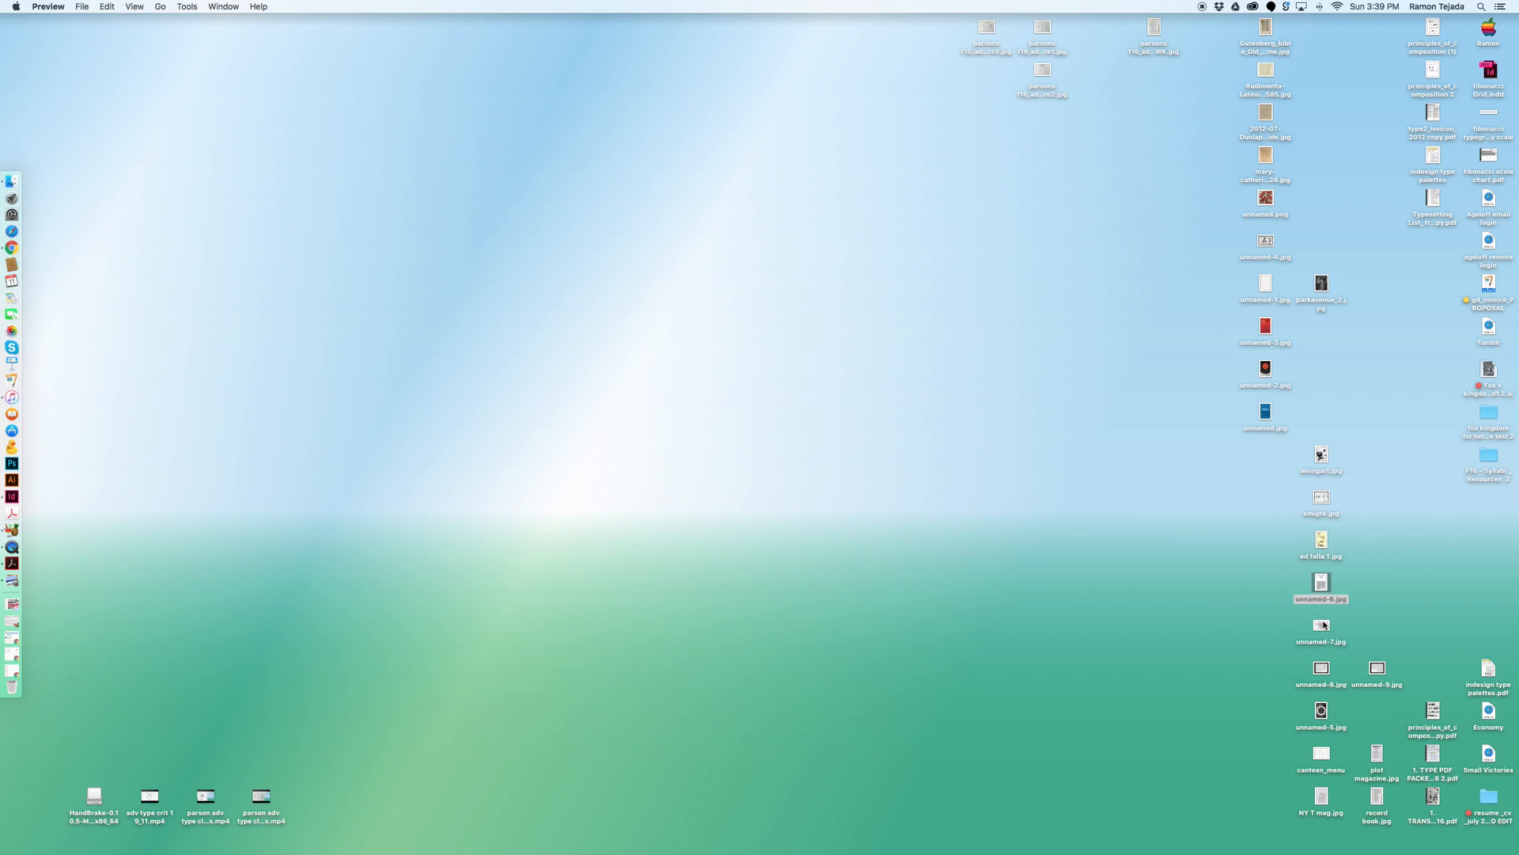
{"action": "double_click", "coordinate": [1321, 626]}
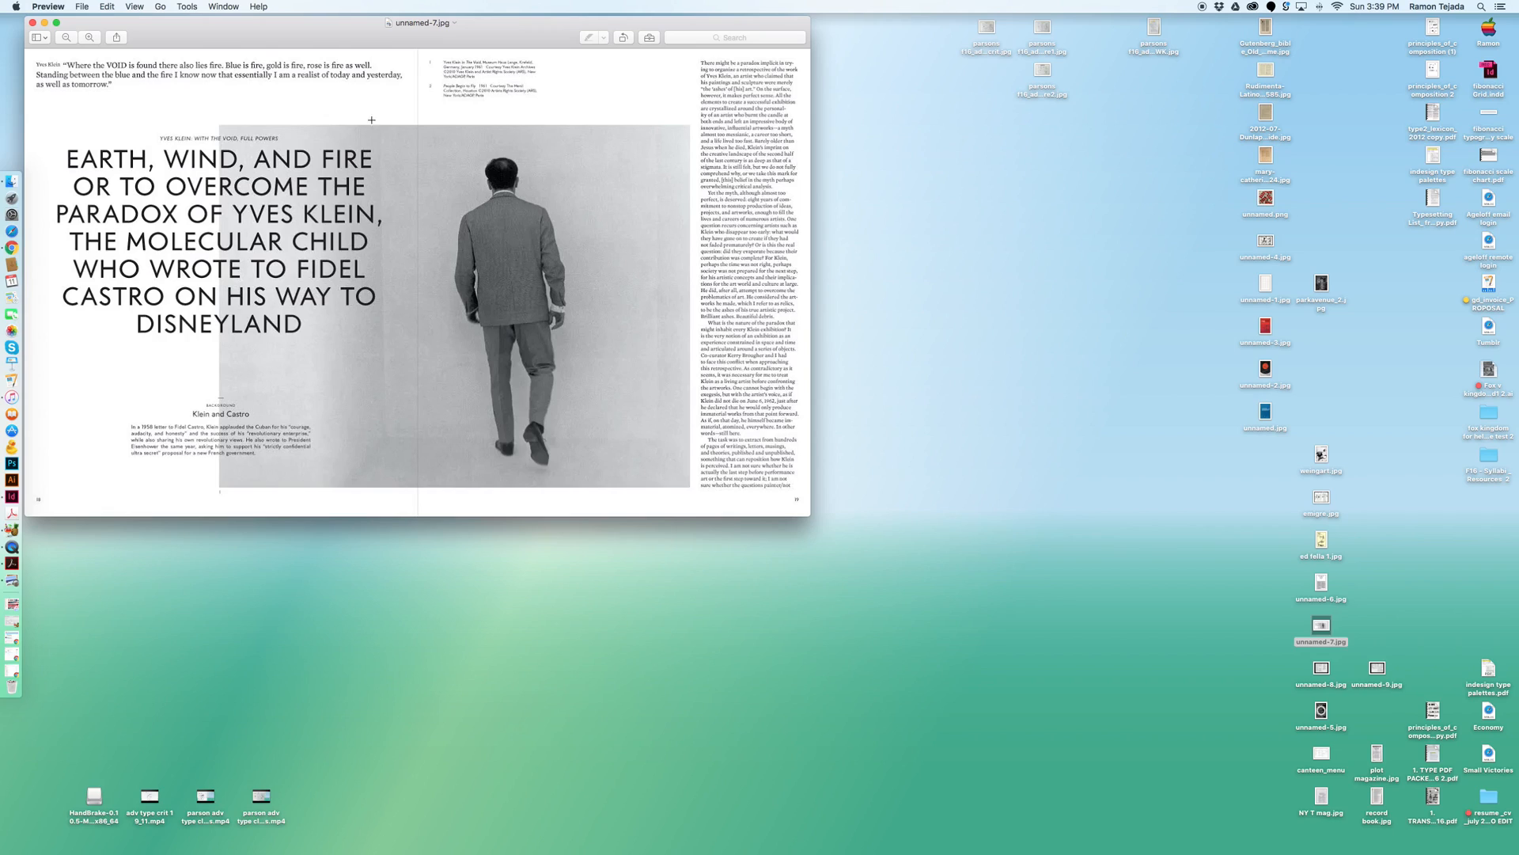
{"action": "mouse_move", "coordinate": [591, 146]}
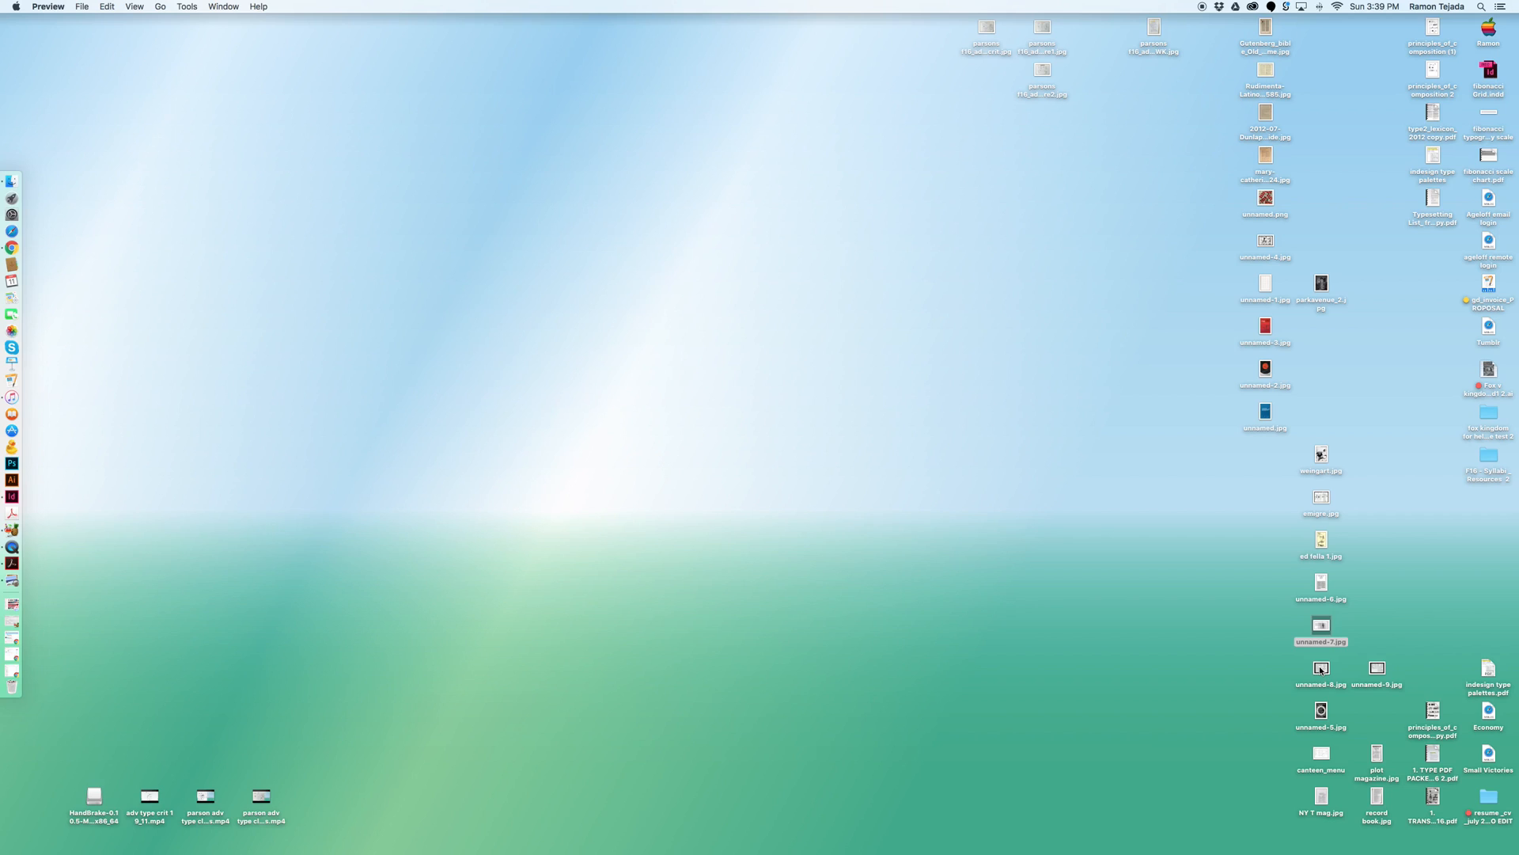
Open unnamed-8.jpg, centre its window, then open the unnamed-5.jpg Bitnik poster
{"action": "double_click", "coordinate": [1320, 667]}
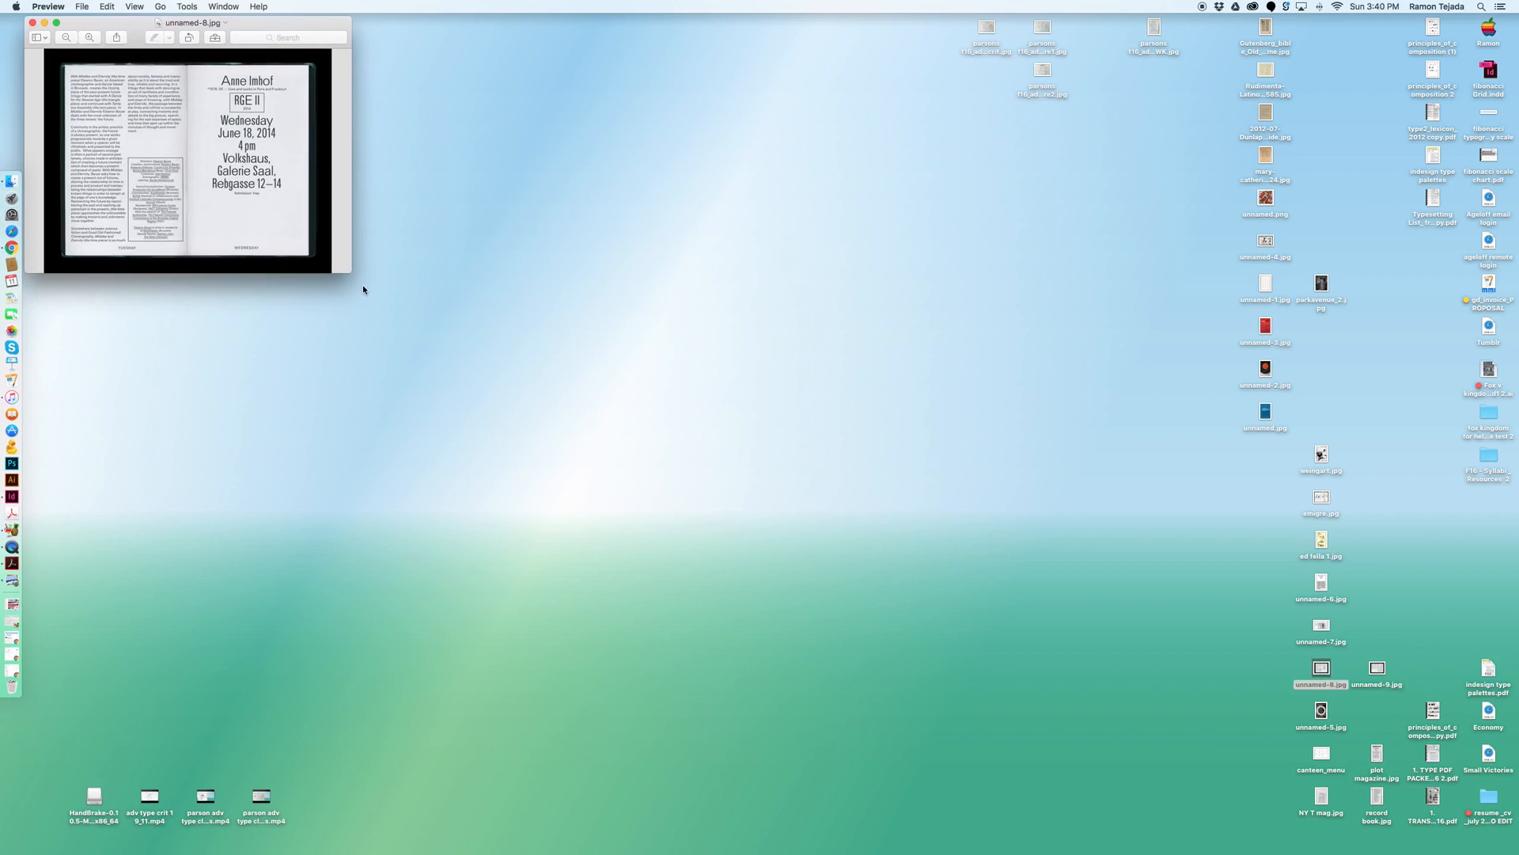
{"action": "left_click_drag", "start_coordinate": [349, 268], "coordinate": [375, 320]}
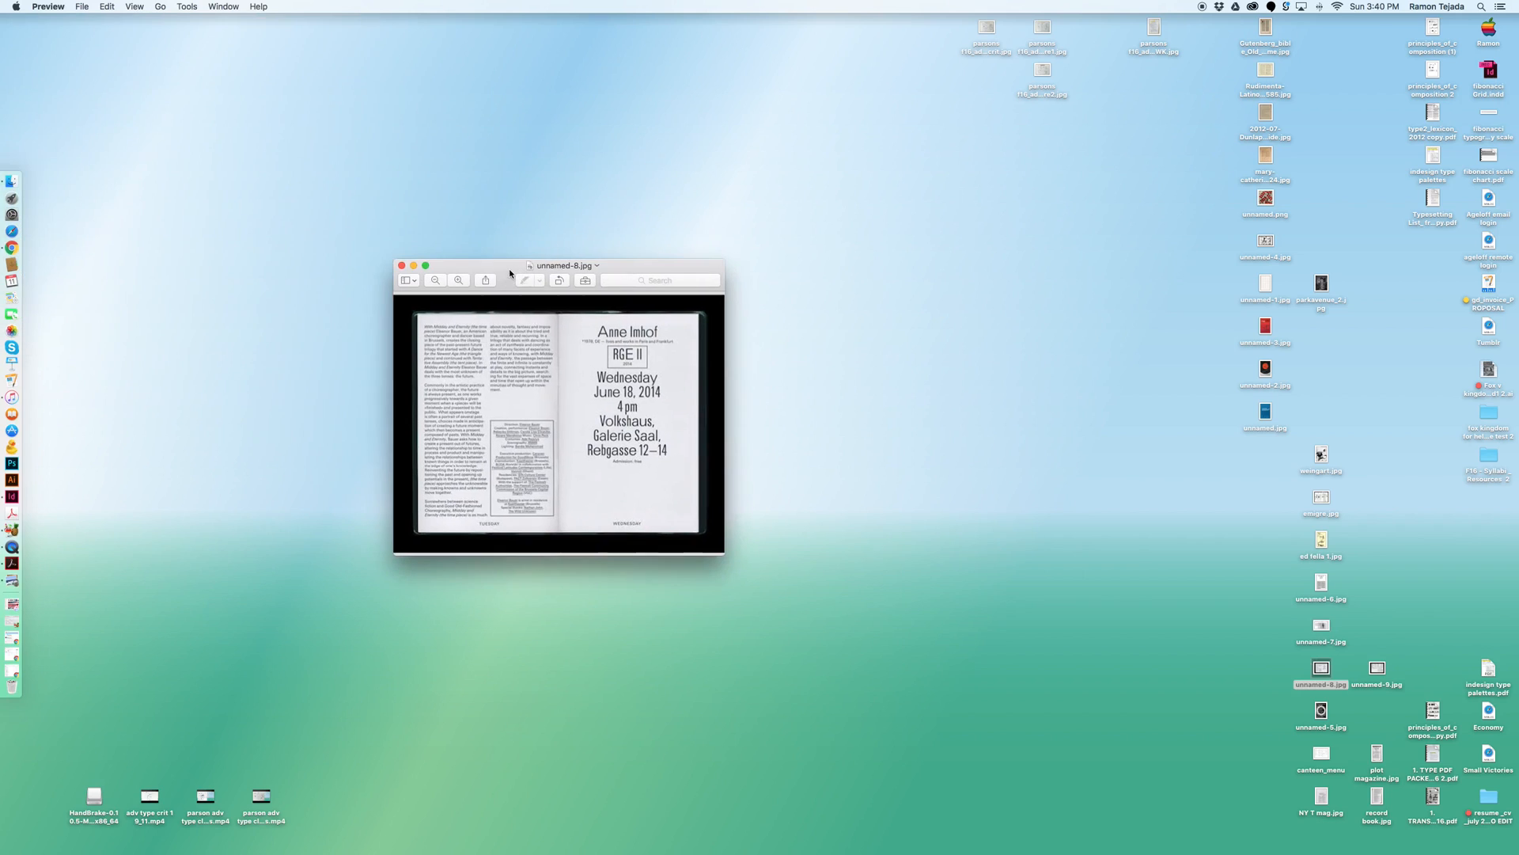
{"action": "mouse_move", "coordinate": [581, 386]}
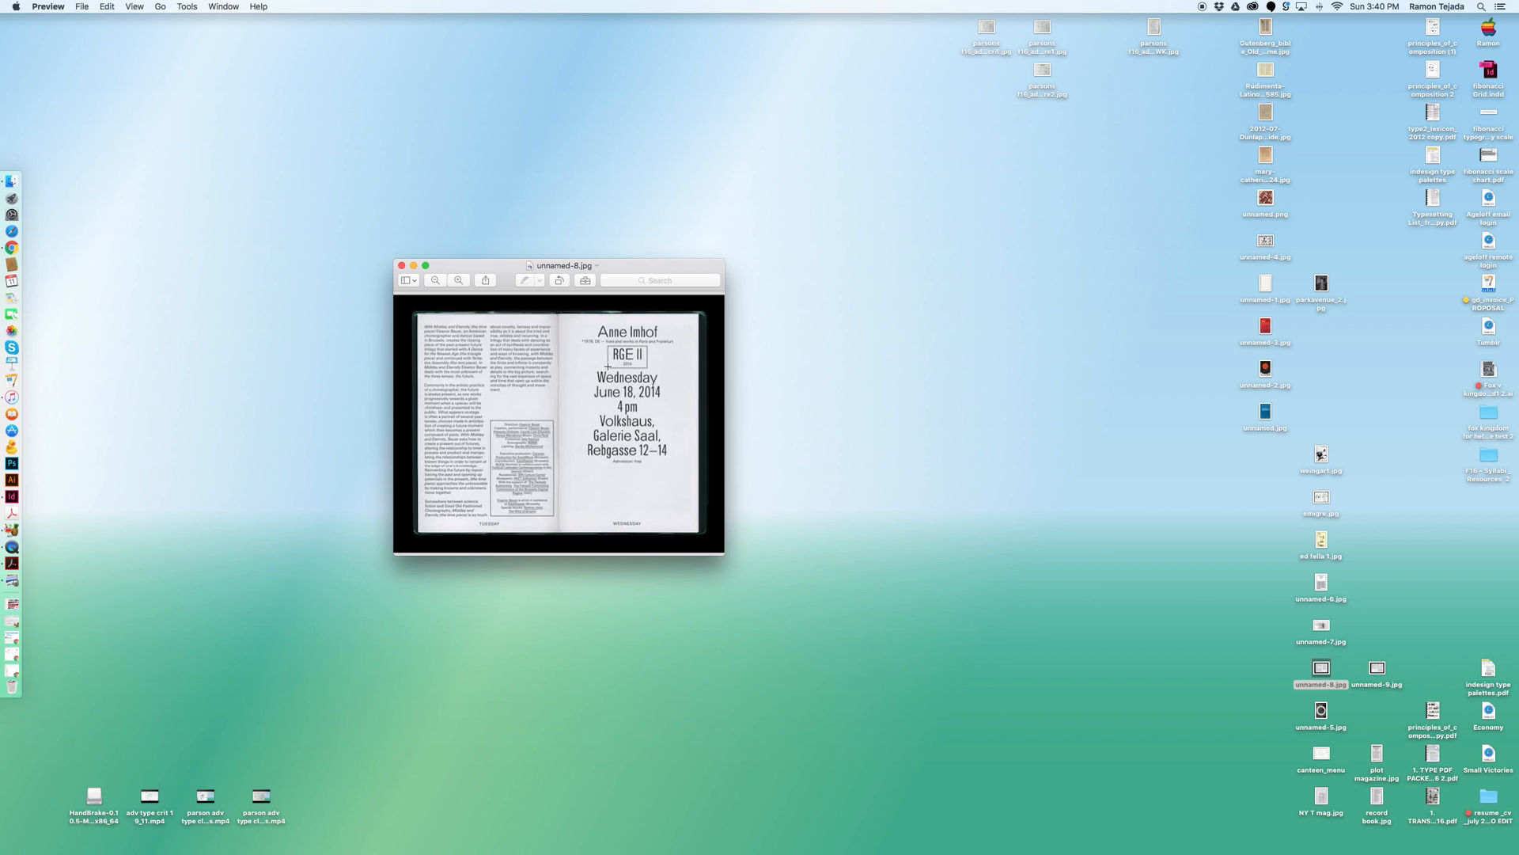
{"action": "mouse_move", "coordinate": [678, 417]}
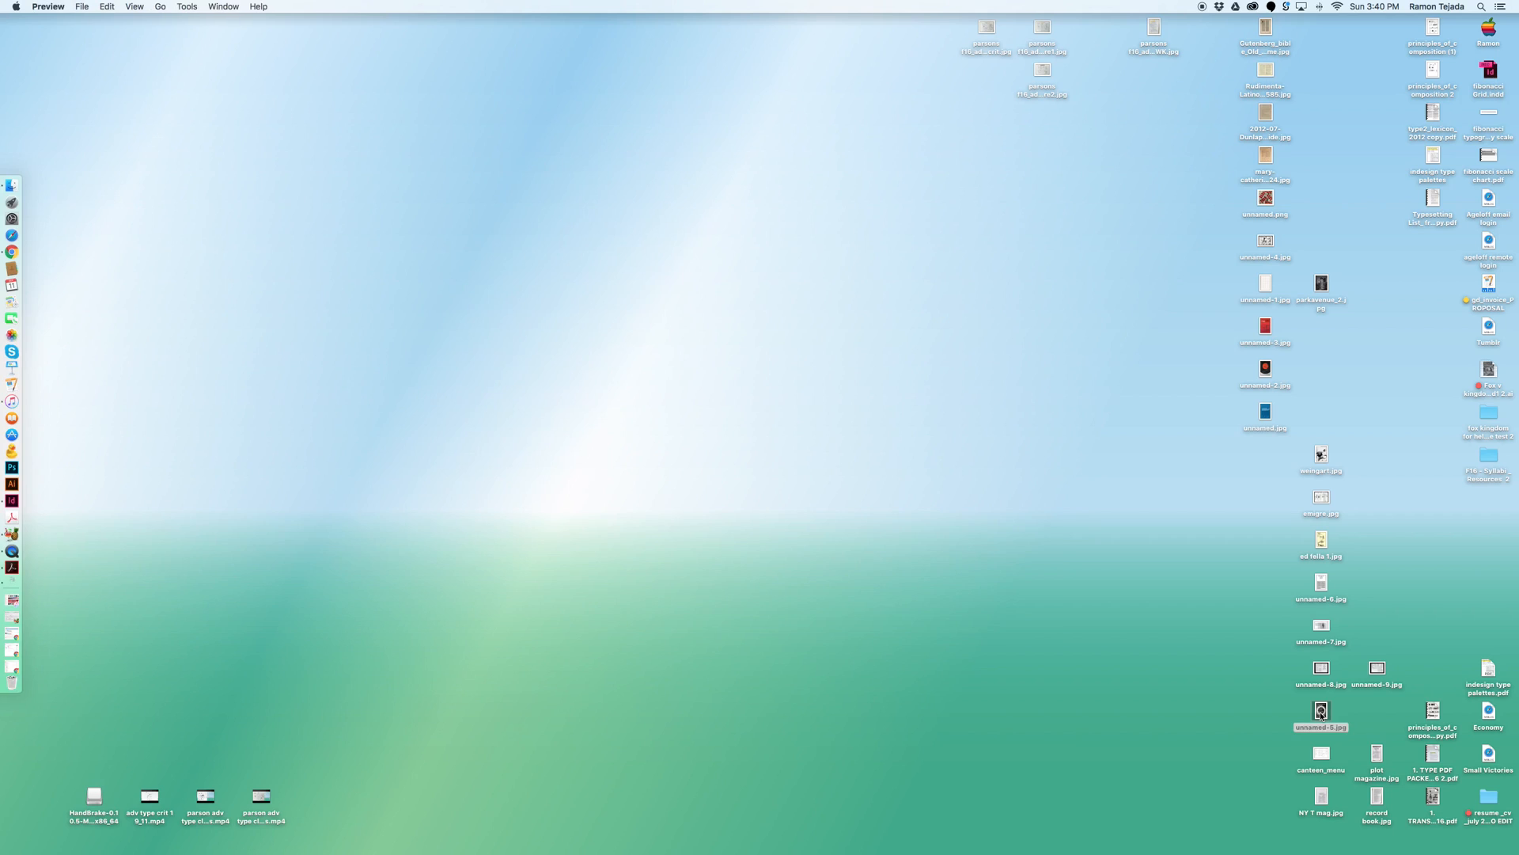
{"action": "double_click", "coordinate": [1321, 711]}
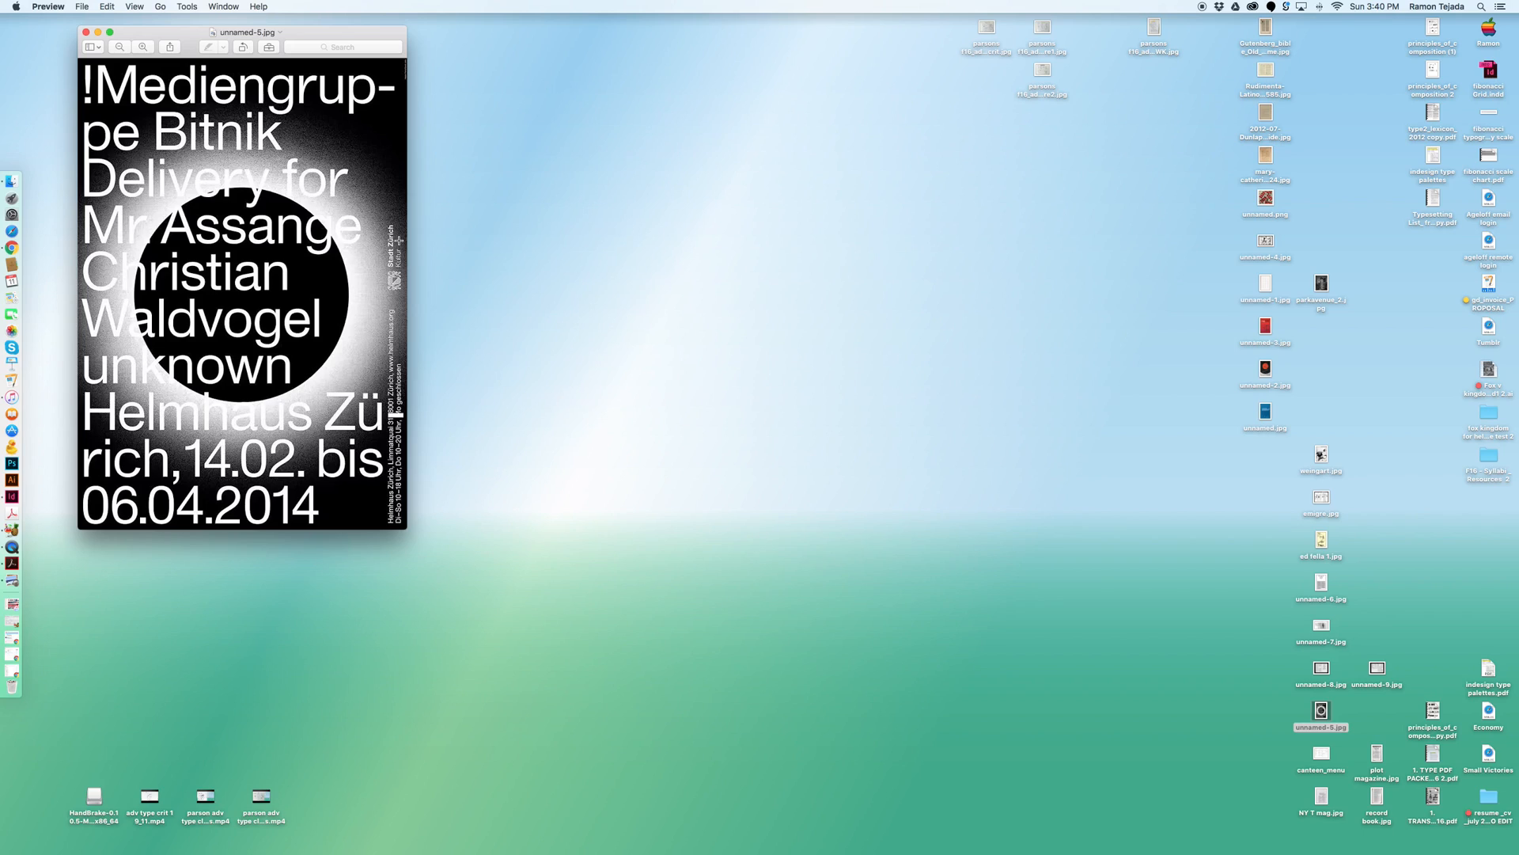
{"action": "mouse_move", "coordinate": [397, 578]}
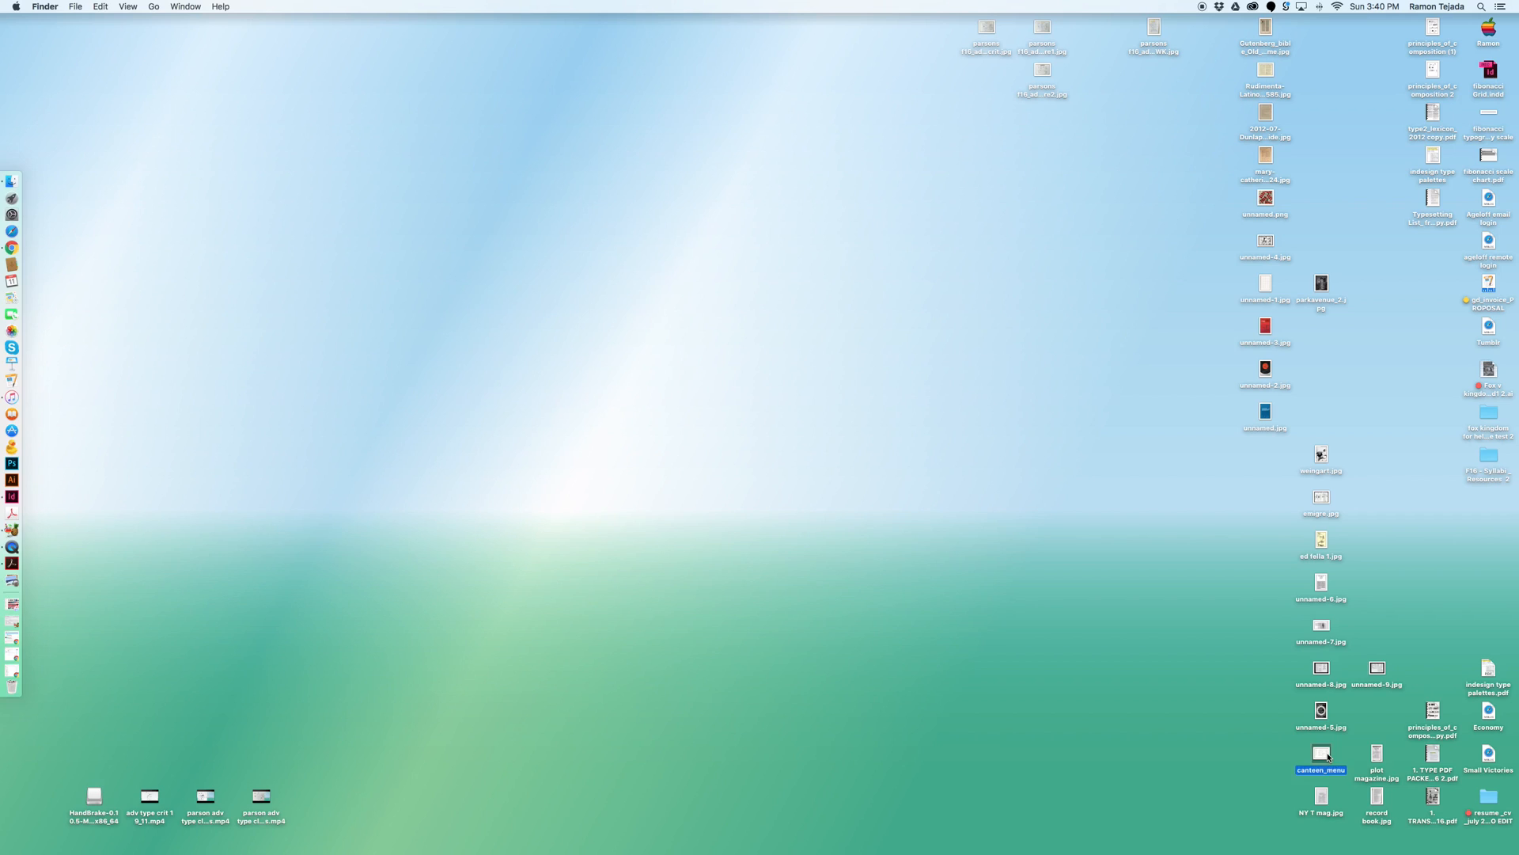
Open canteen_menu from the desktop to view the 'Great British Food' summer menu
{"action": "double_click", "coordinate": [1320, 752]}
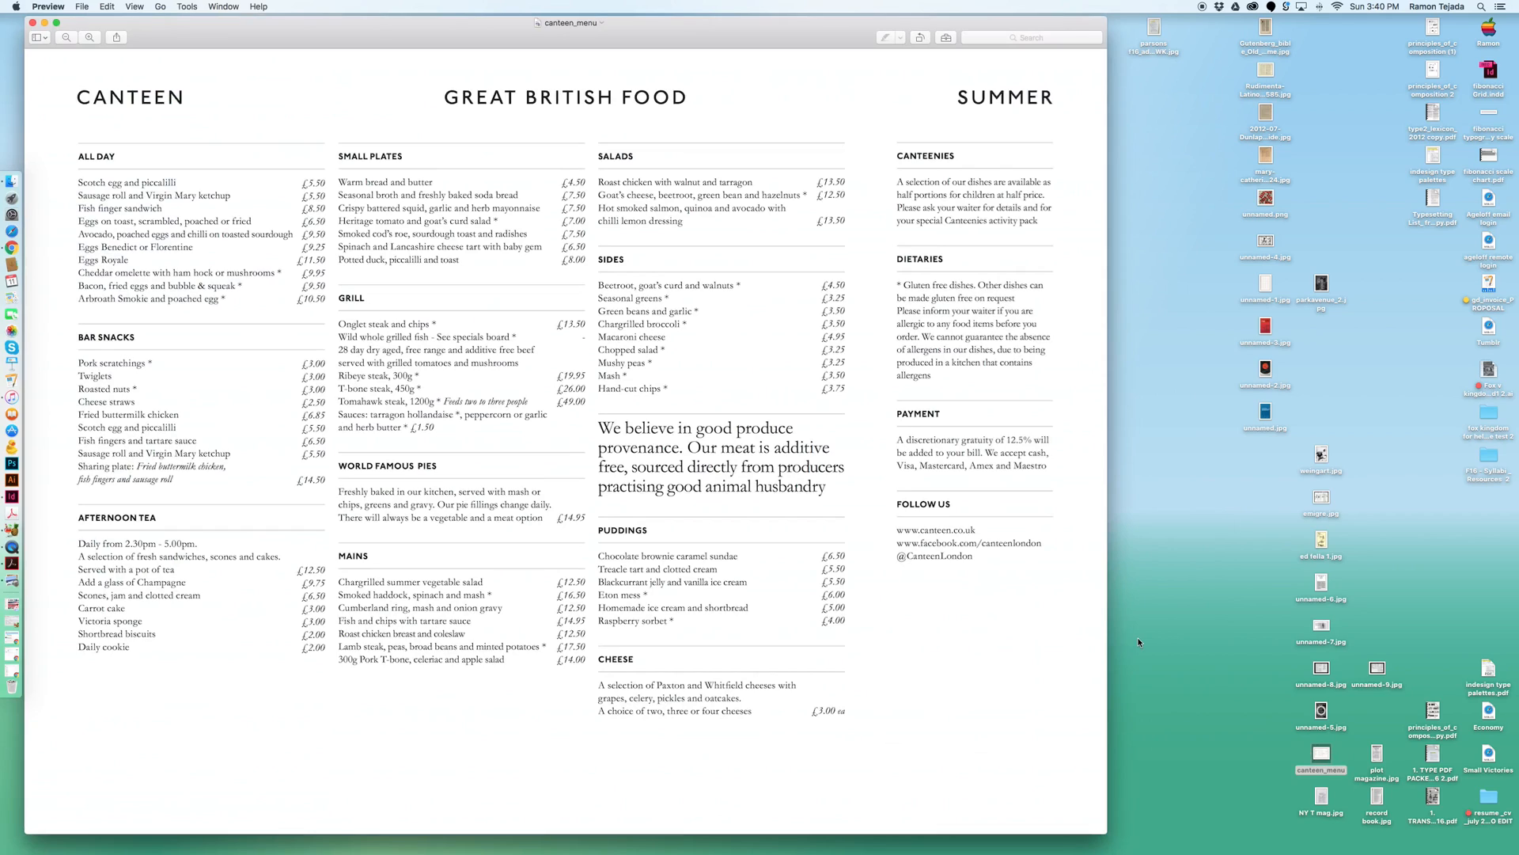
{"action": "mouse_move", "coordinate": [454, 163]}
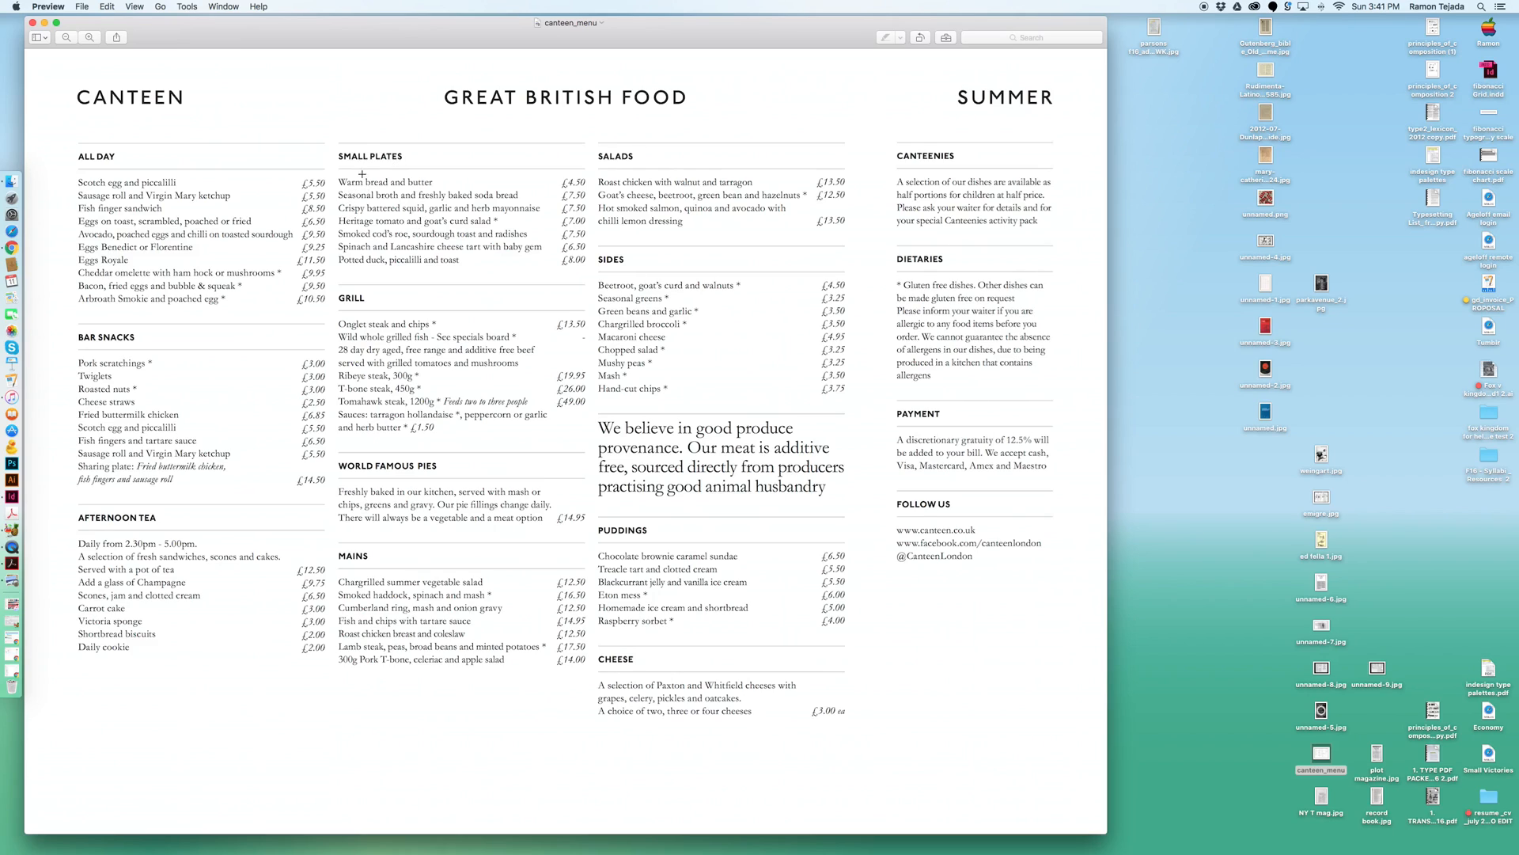
{"action": "mouse_move", "coordinate": [772, 93]}
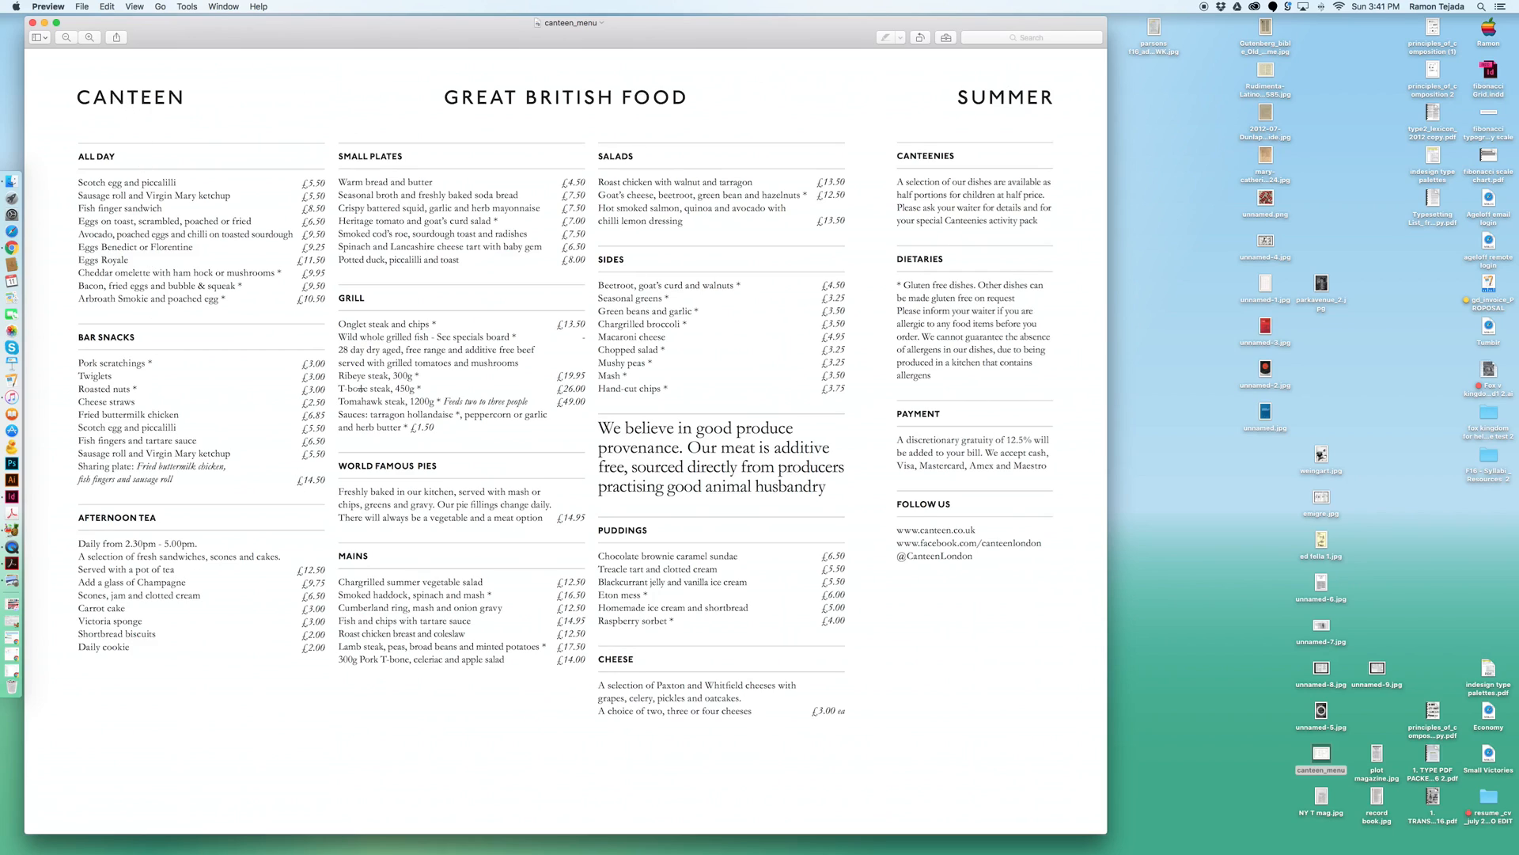
{"action": "mouse_move", "coordinate": [374, 344]}
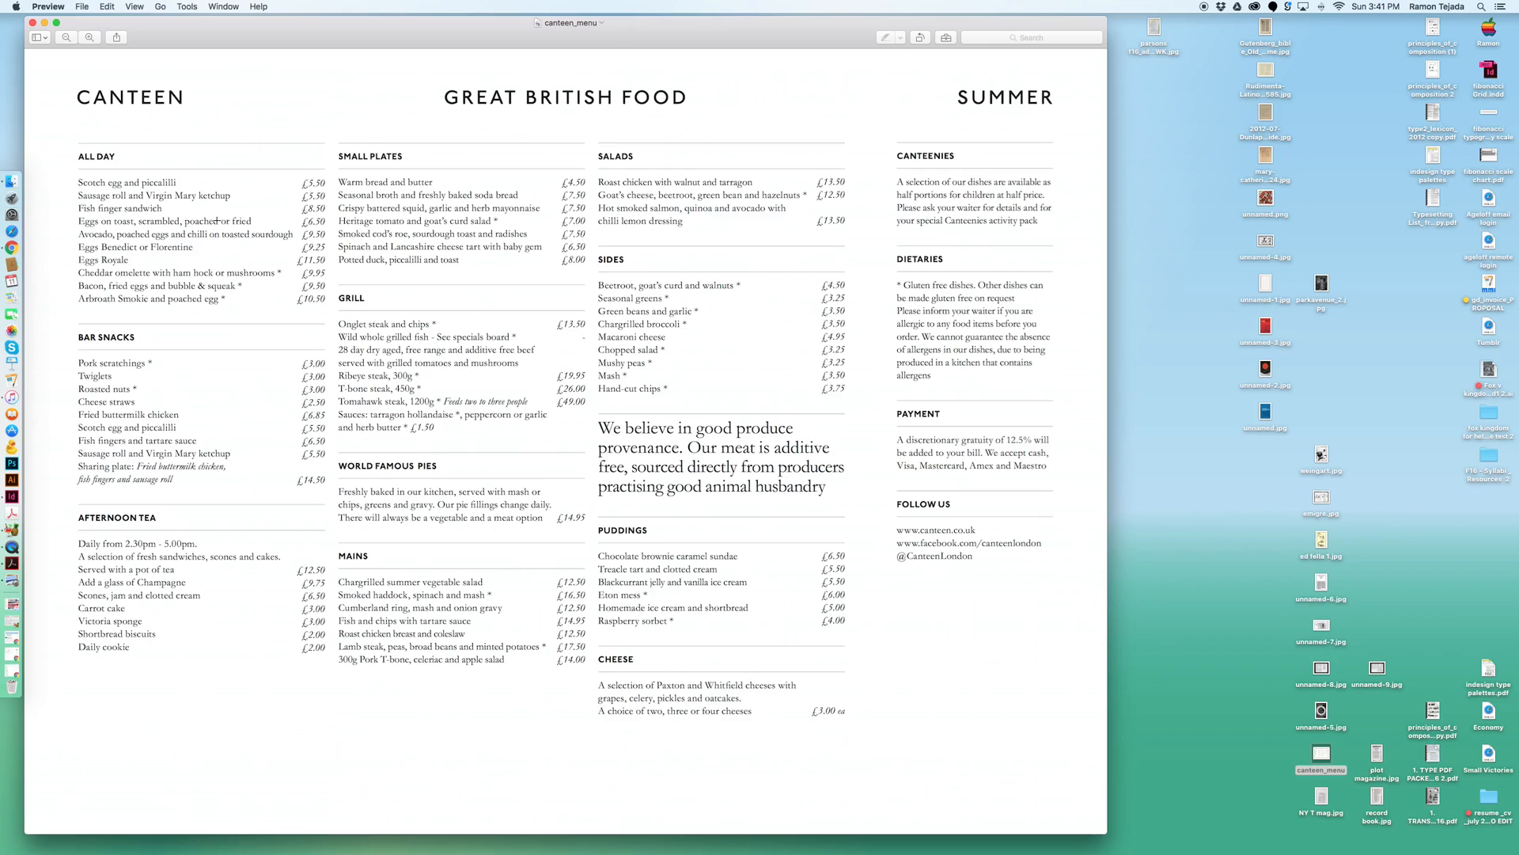
{"action": "mouse_move", "coordinate": [294, 280]}
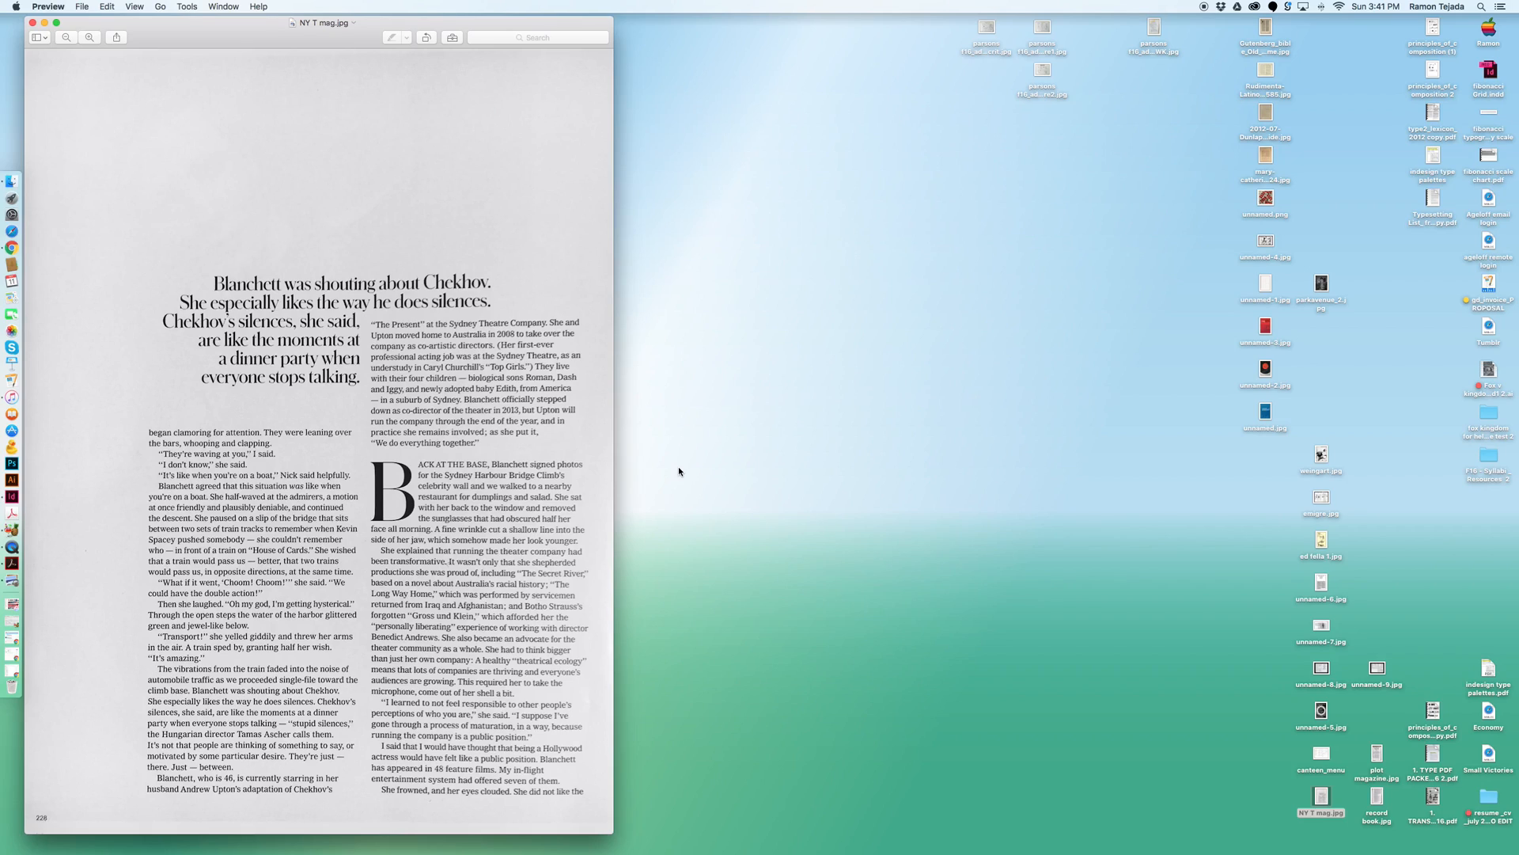
{"action": "mouse_move", "coordinate": [1114, 220]}
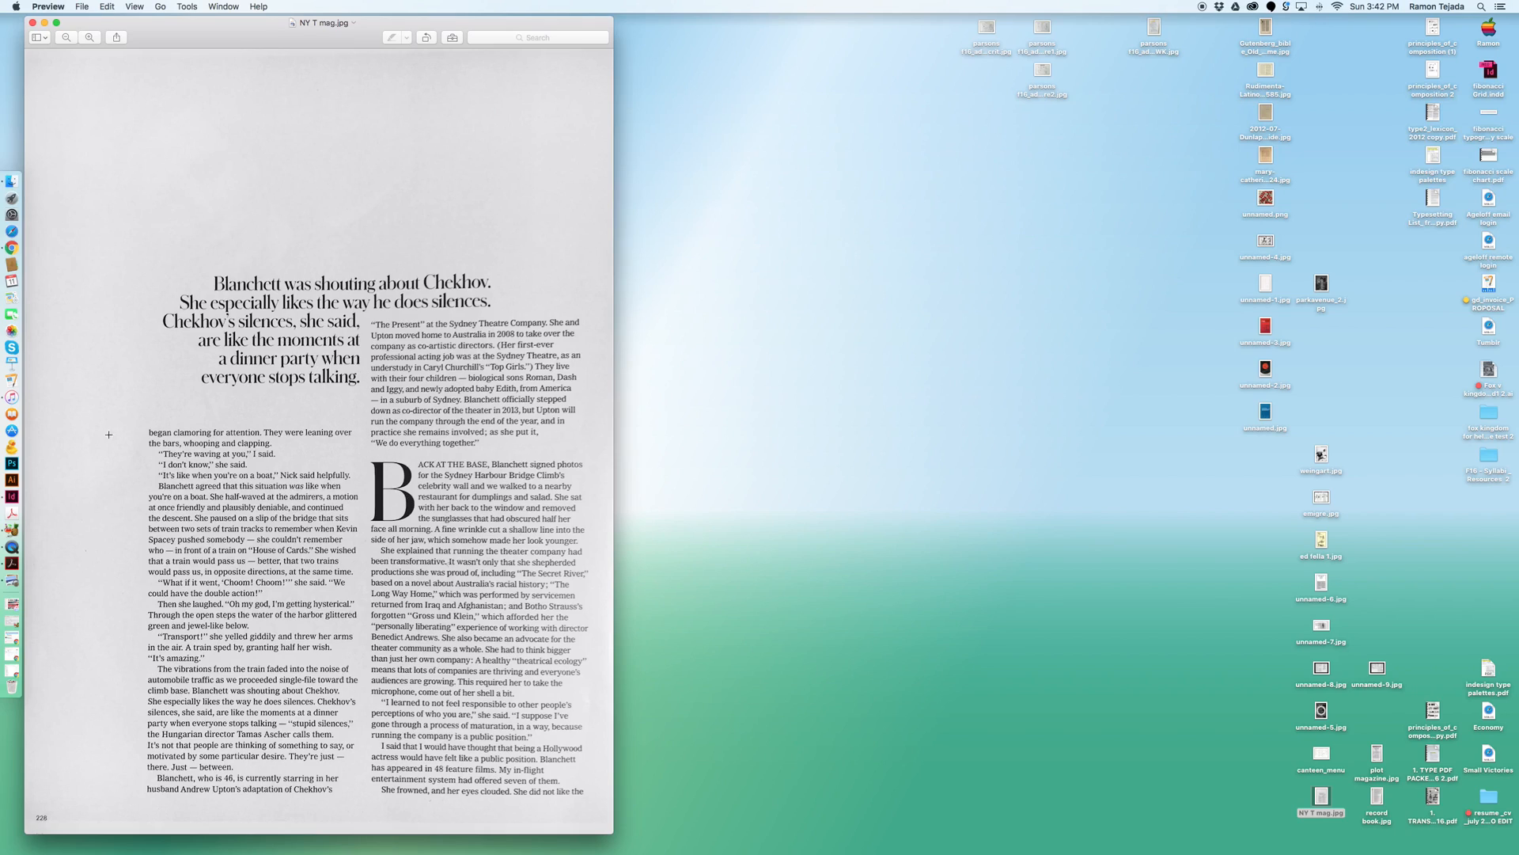
{"action": "mouse_move", "coordinate": [568, 446]}
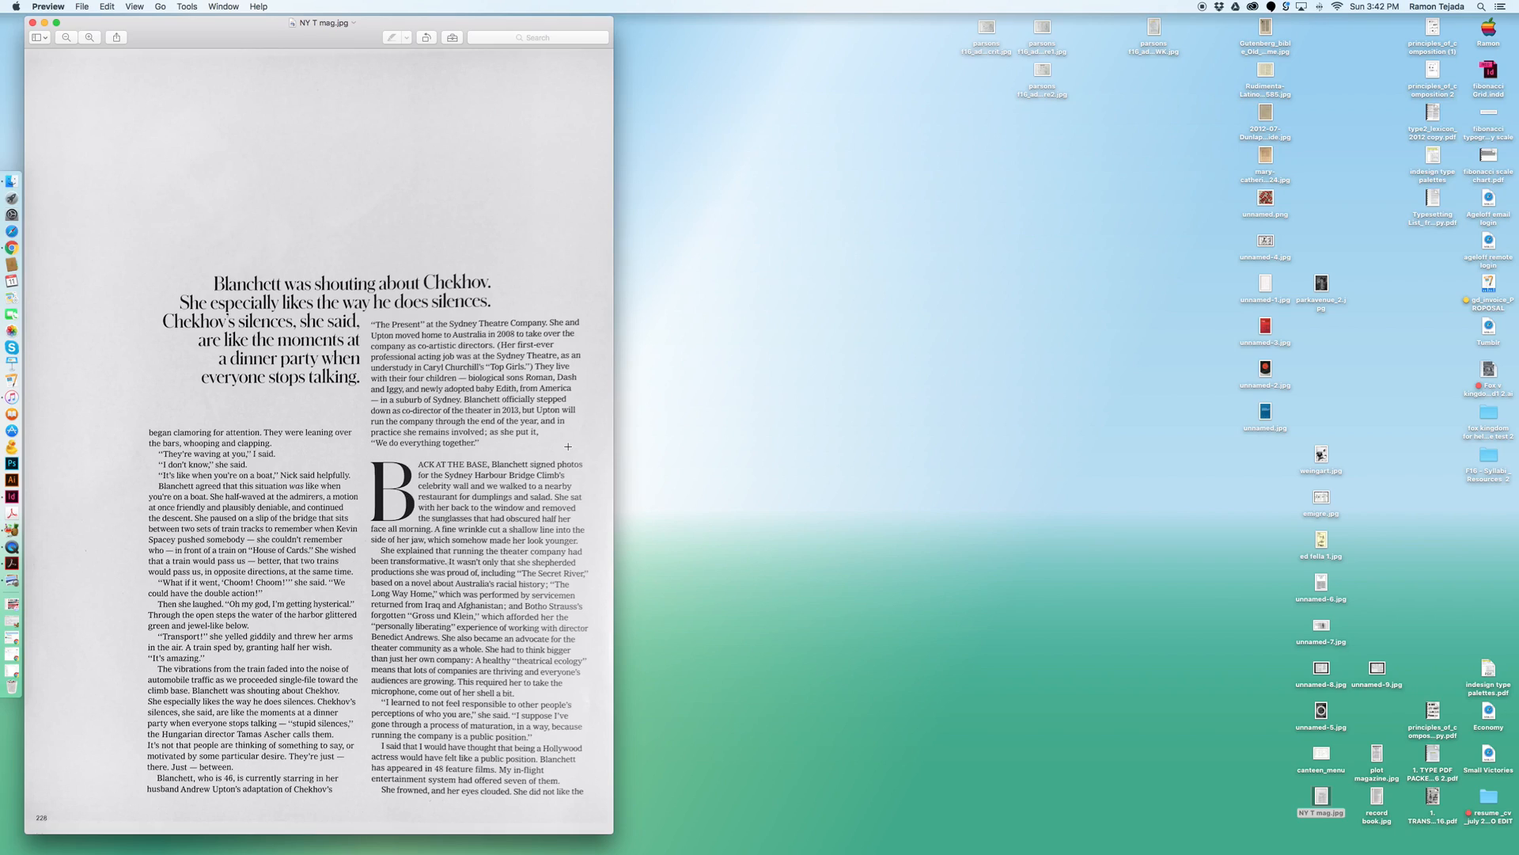
{"action": "mouse_move", "coordinate": [368, 189]}
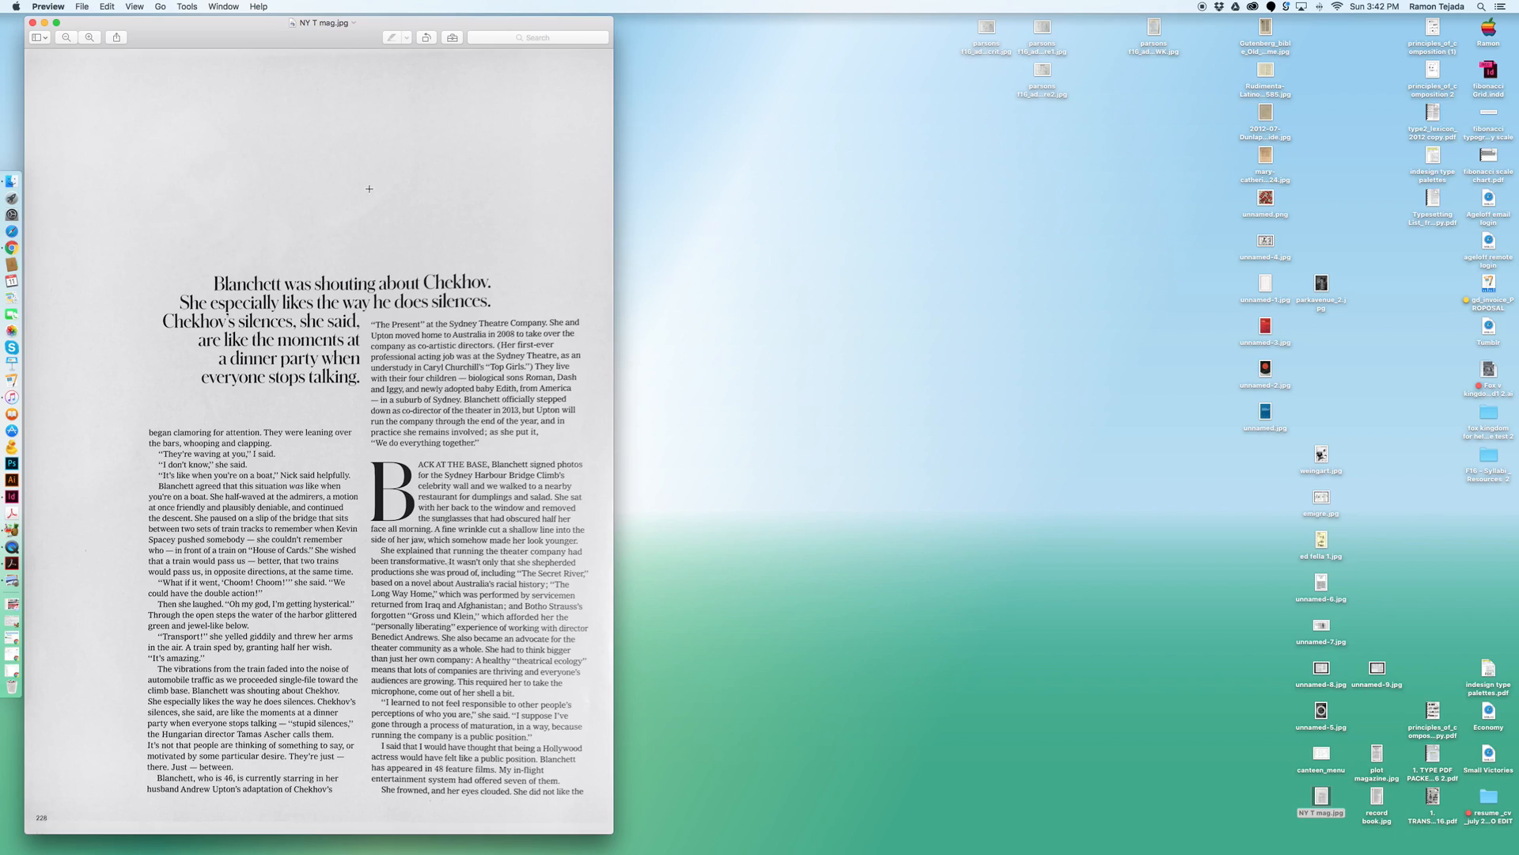
{"action": "mouse_move", "coordinate": [185, 527]}
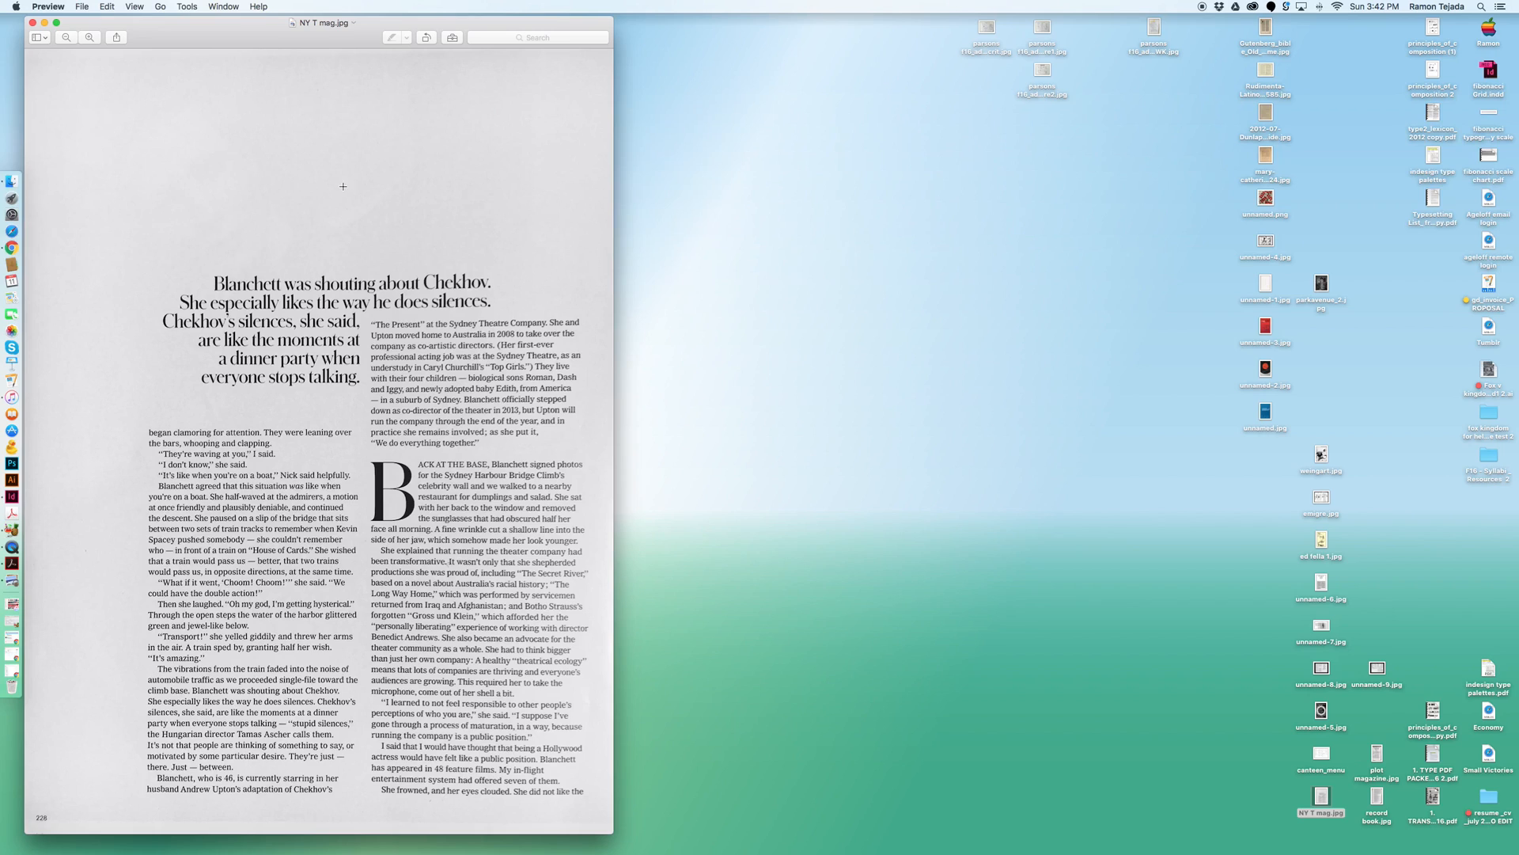
Close the NY T mag.jpg Cate Blanchett article window
{"action": "left_click", "coordinate": [39, 23]}
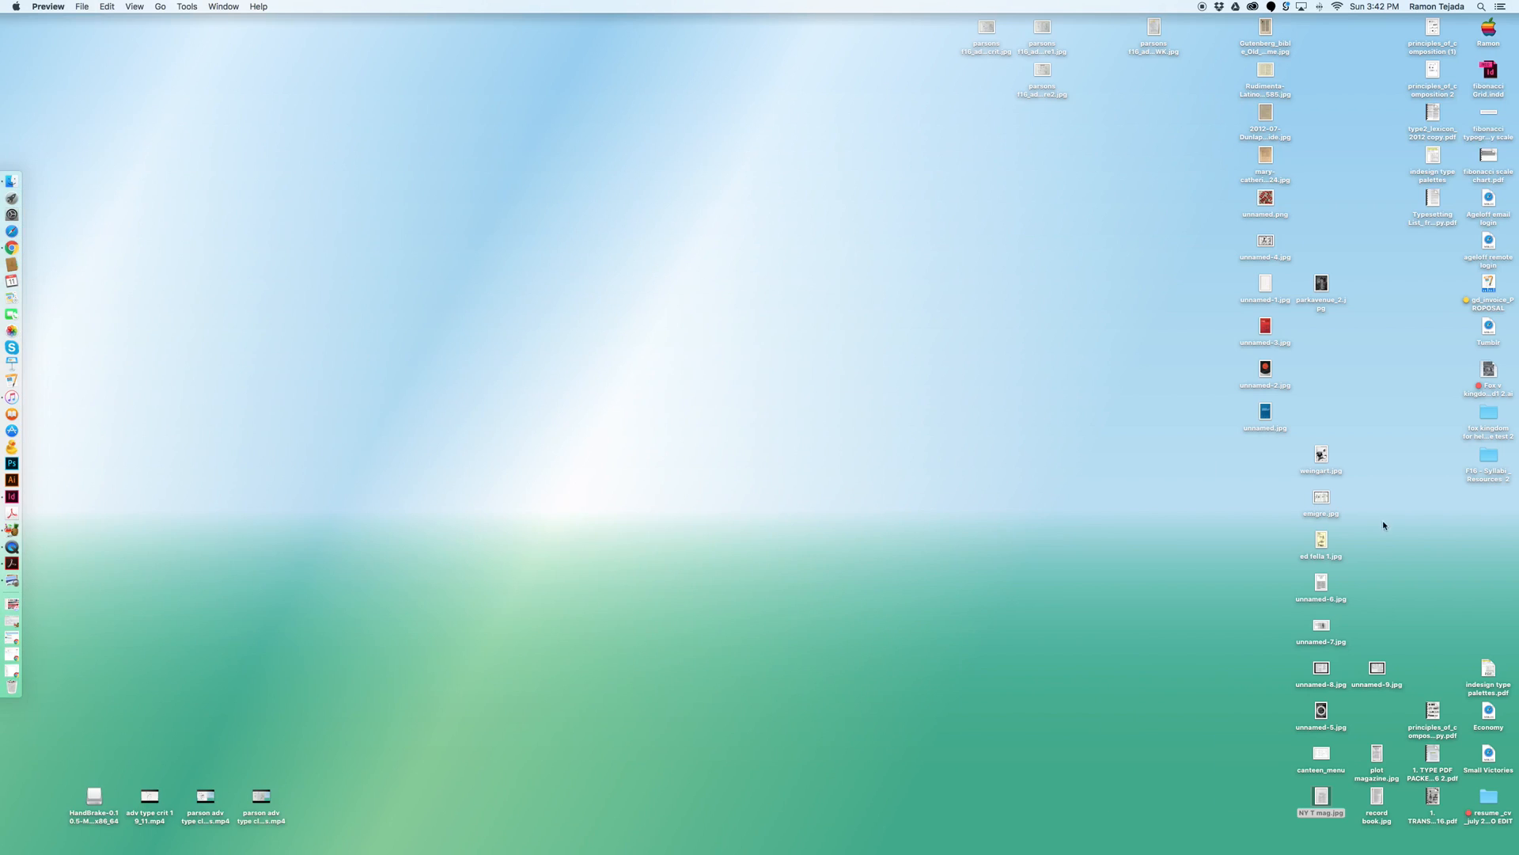
{"action": "left_click", "coordinate": [1376, 668]}
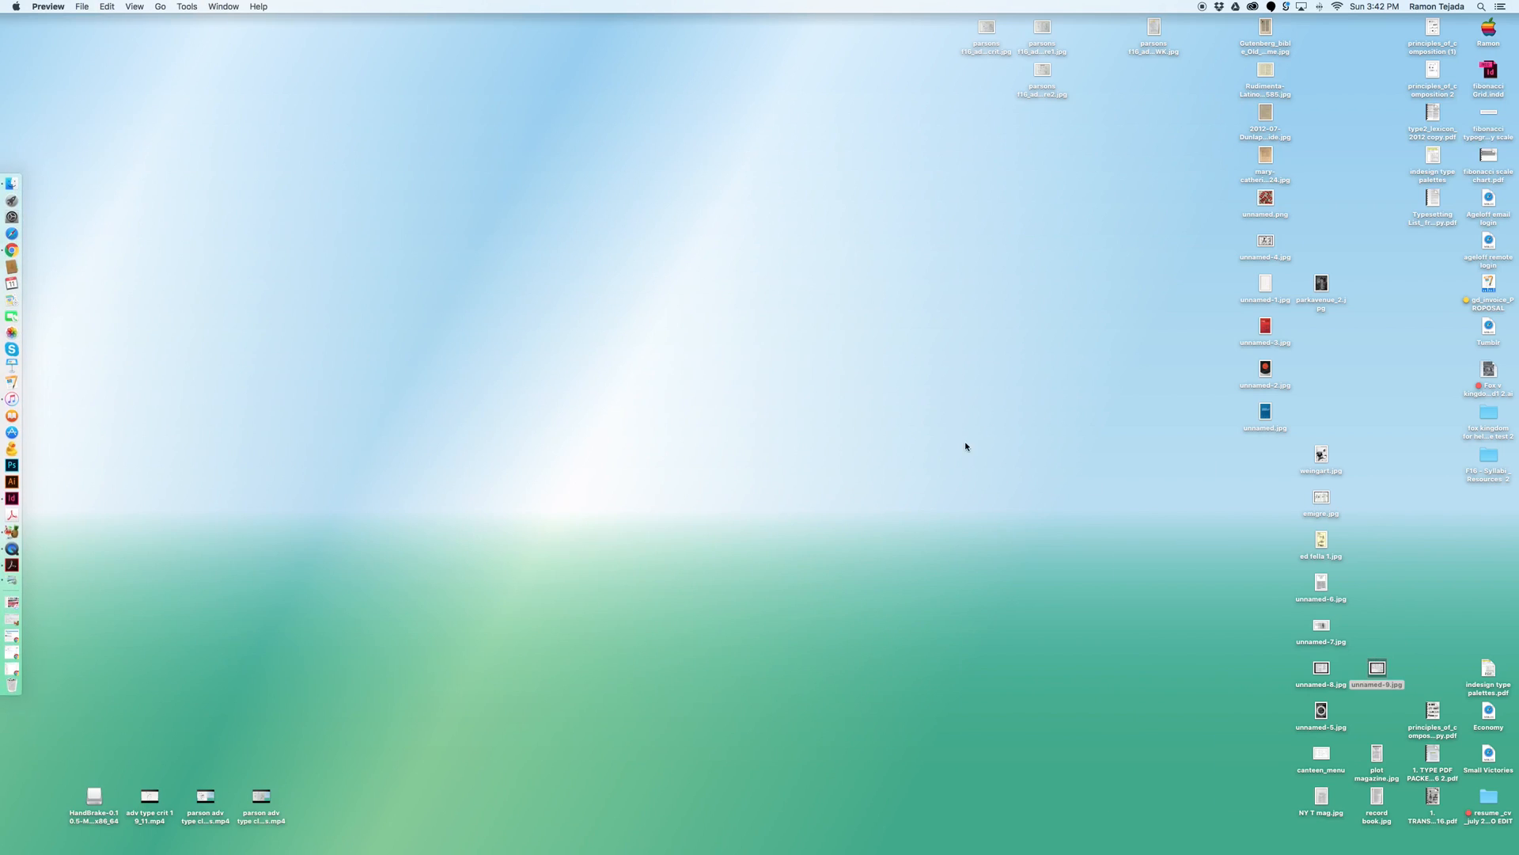
{"action": "double_click", "coordinate": [1376, 667]}
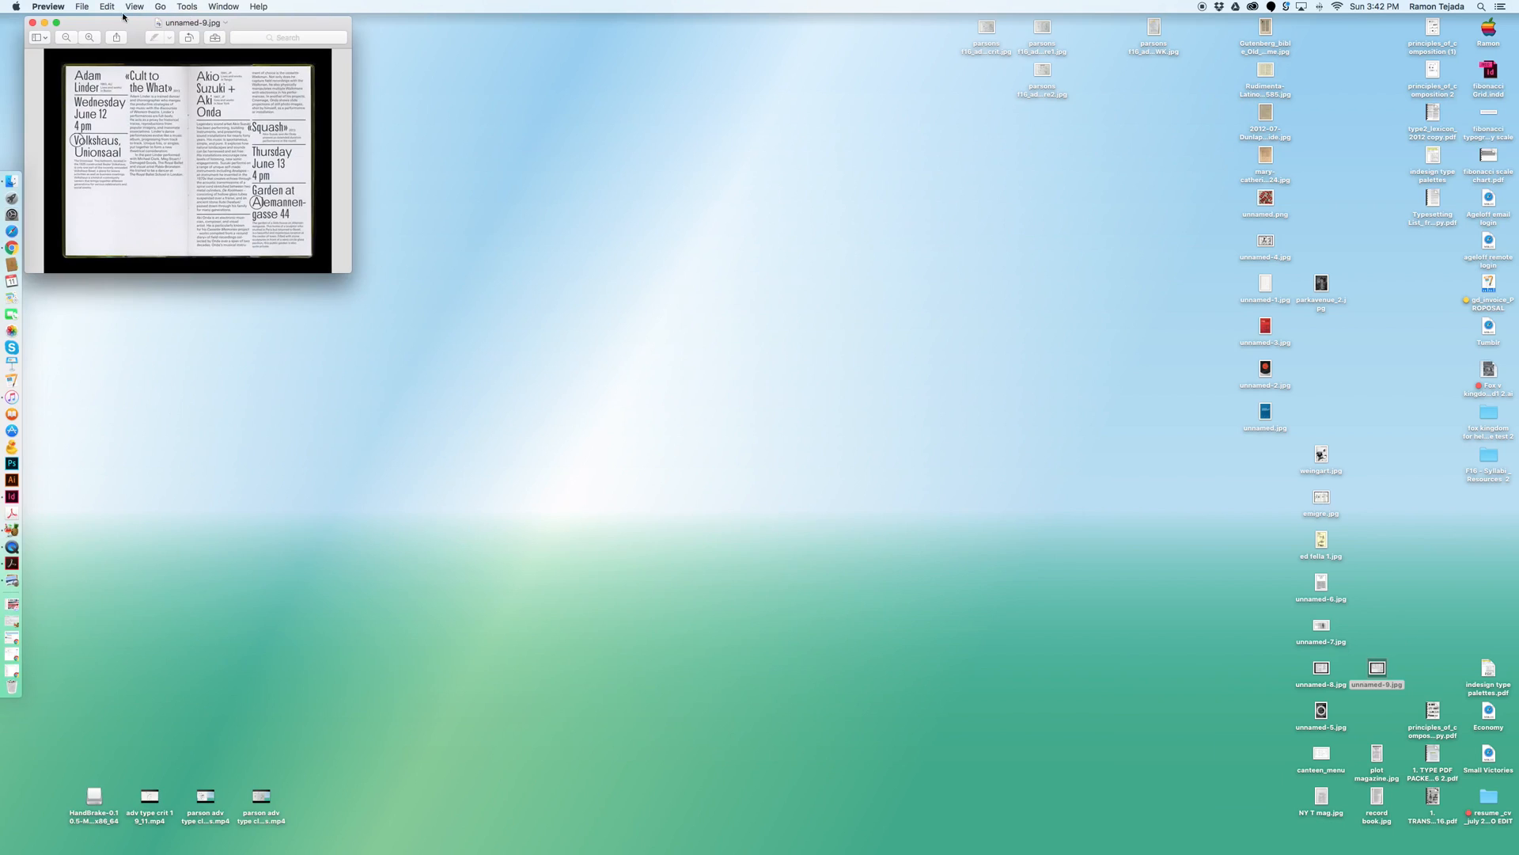
{"action": "left_click_drag", "start_coordinate": [190, 22], "coordinate": [467, 308]}
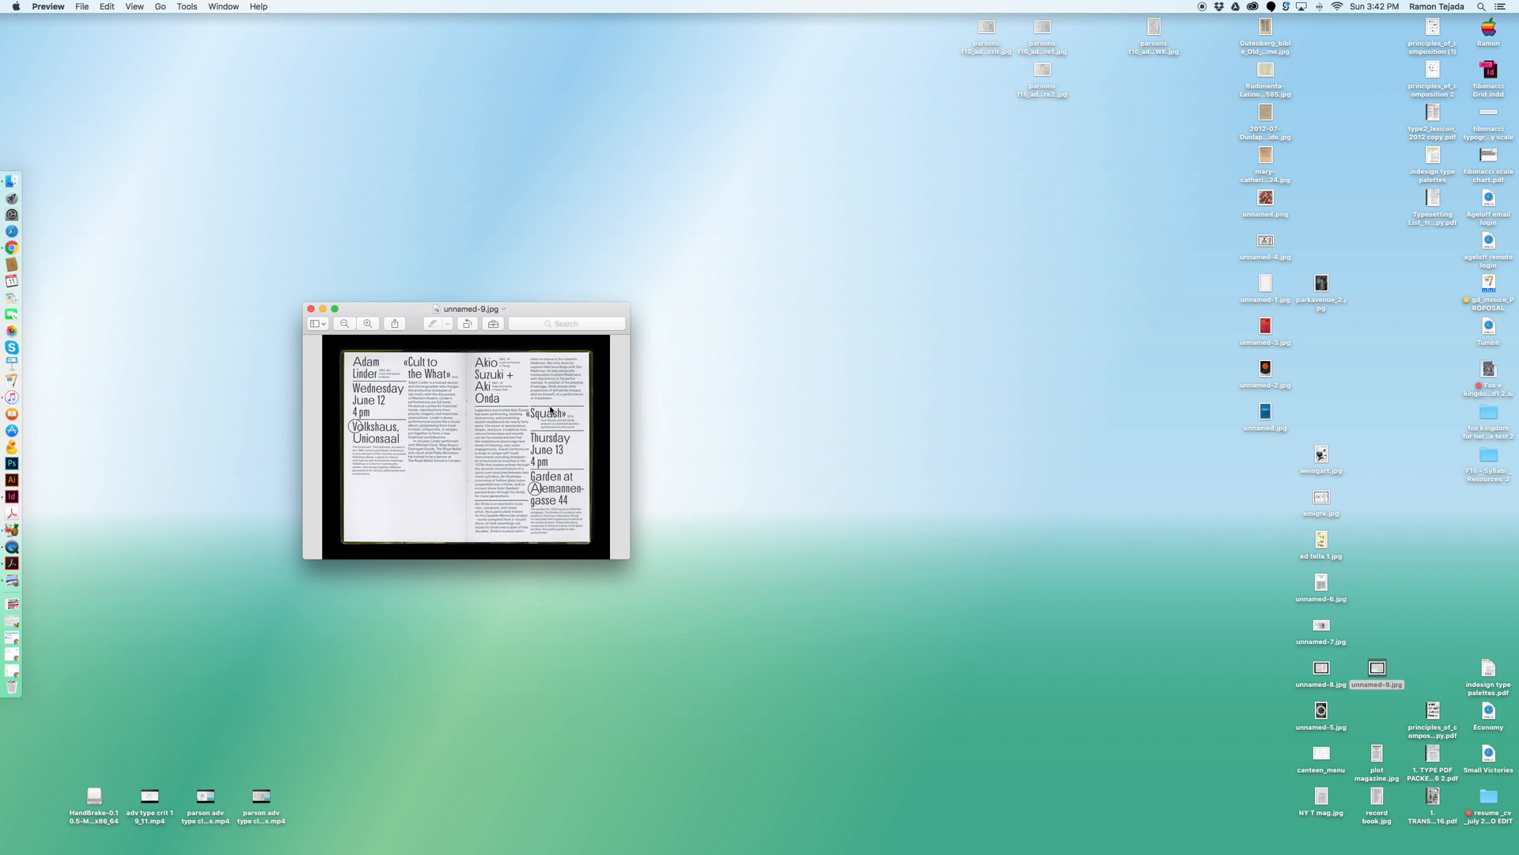
{"action": "left_click", "coordinate": [310, 308]}
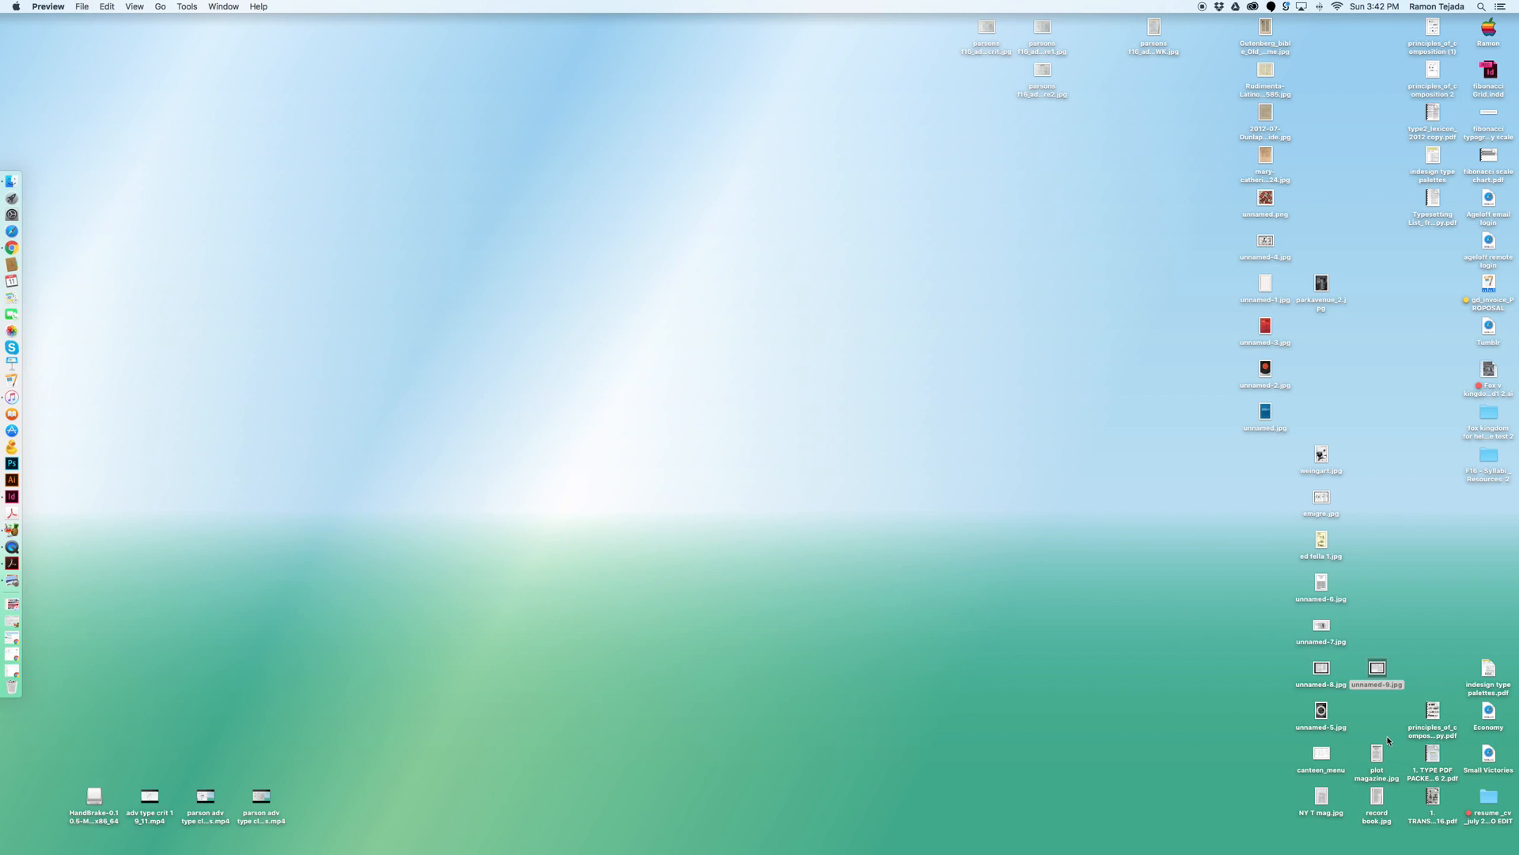
{"action": "double_click", "coordinate": [1376, 758]}
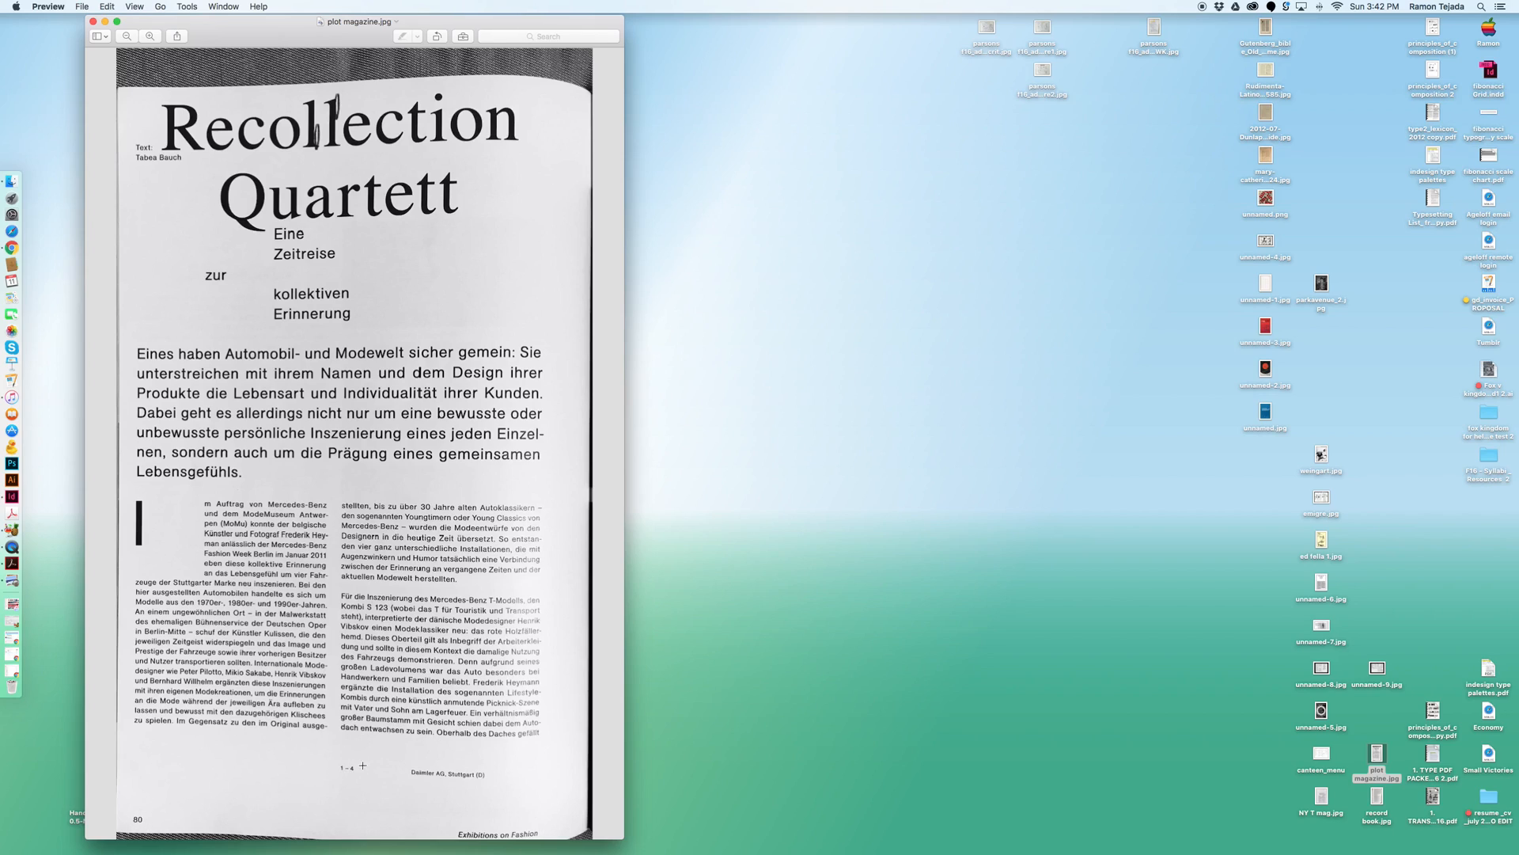
{"action": "mouse_move", "coordinate": [216, 281]}
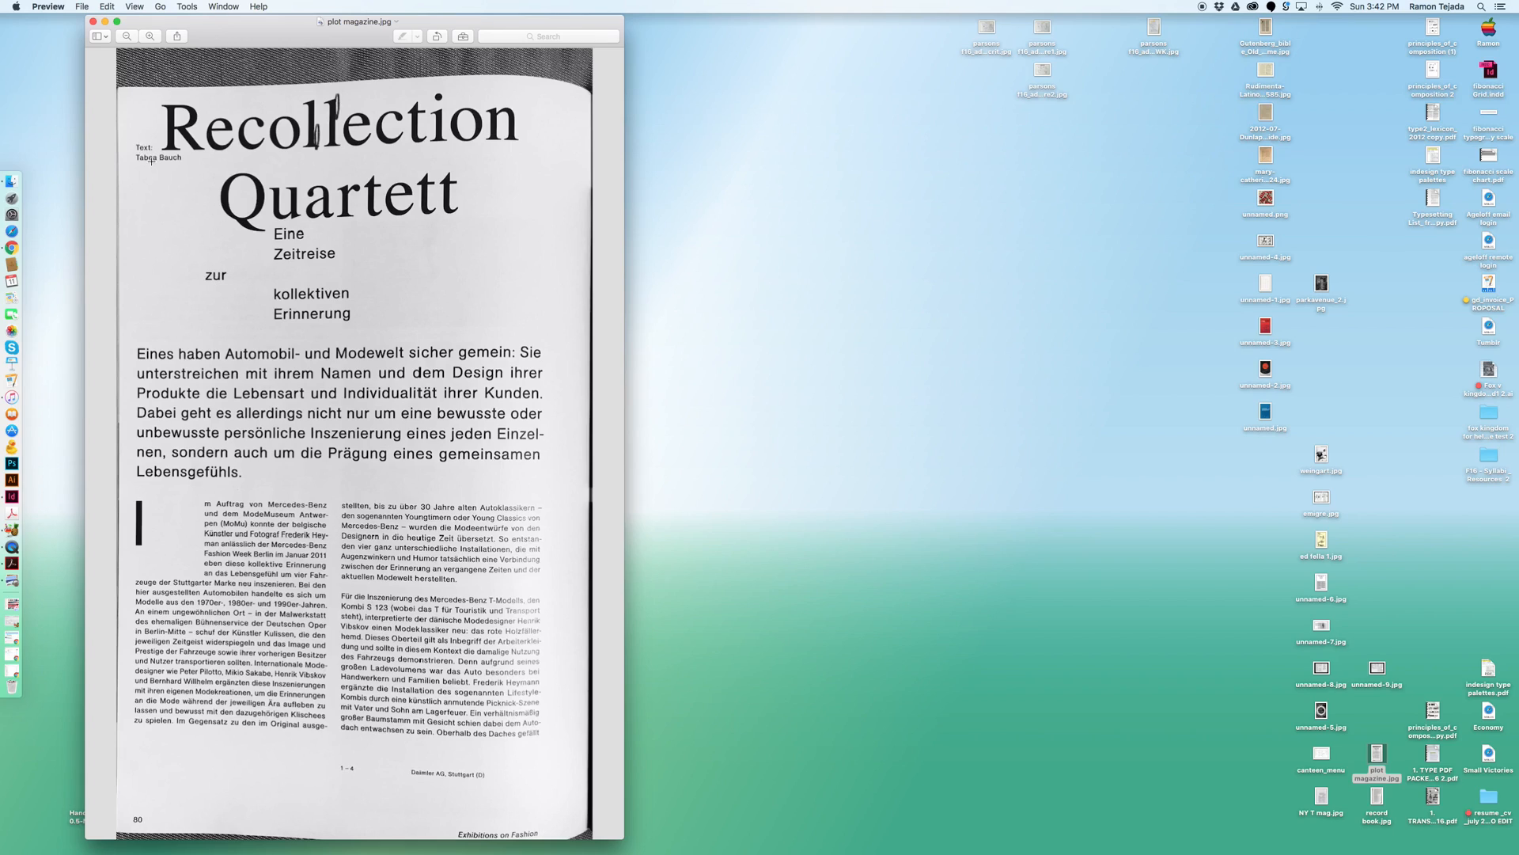
{"action": "left_click", "coordinate": [93, 21]}
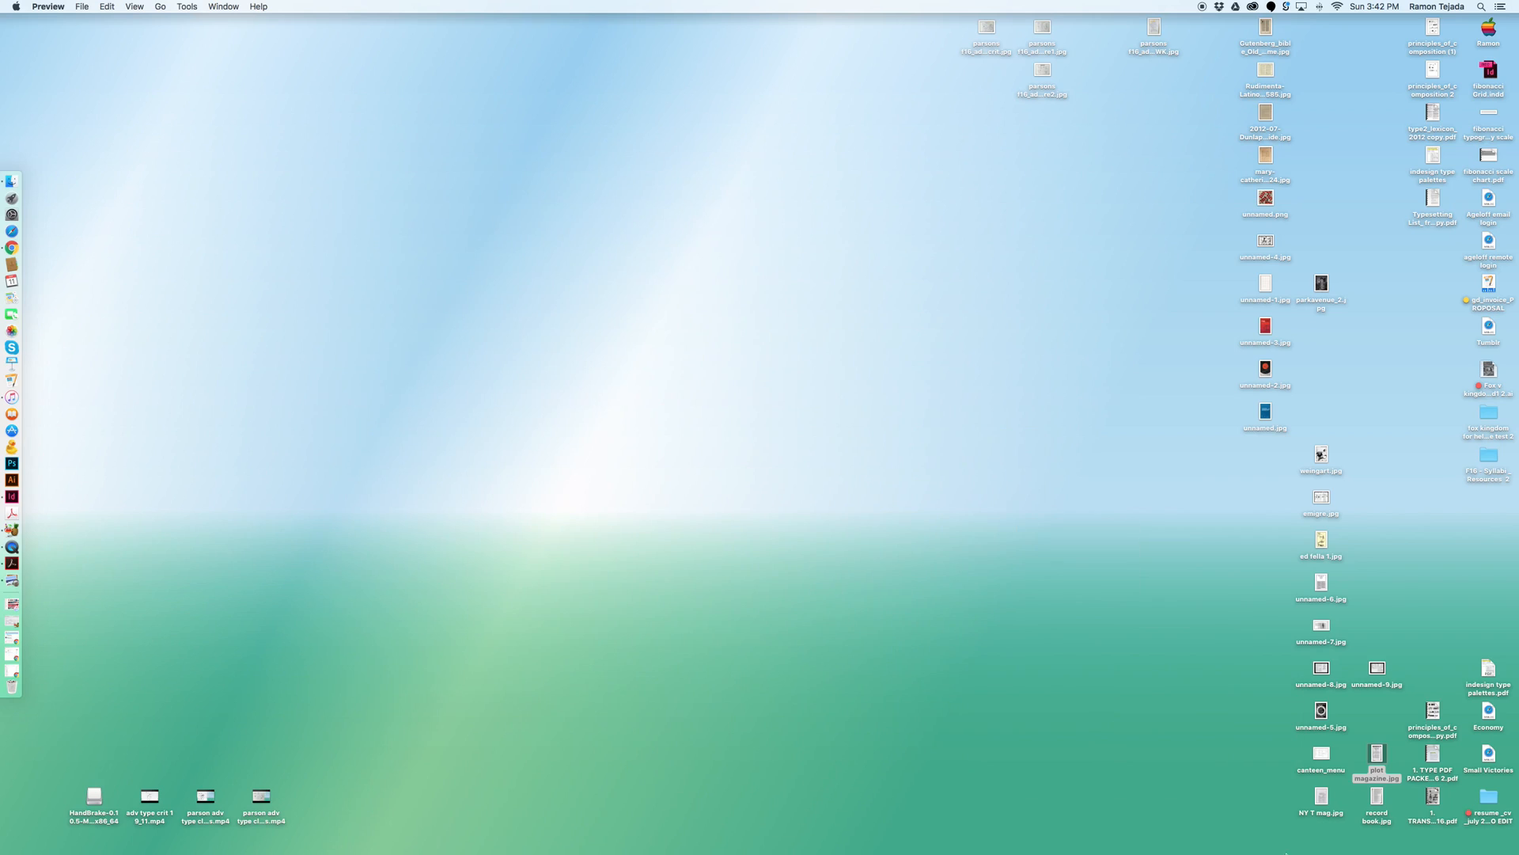
{"action": "left_click", "coordinate": [1375, 795]}
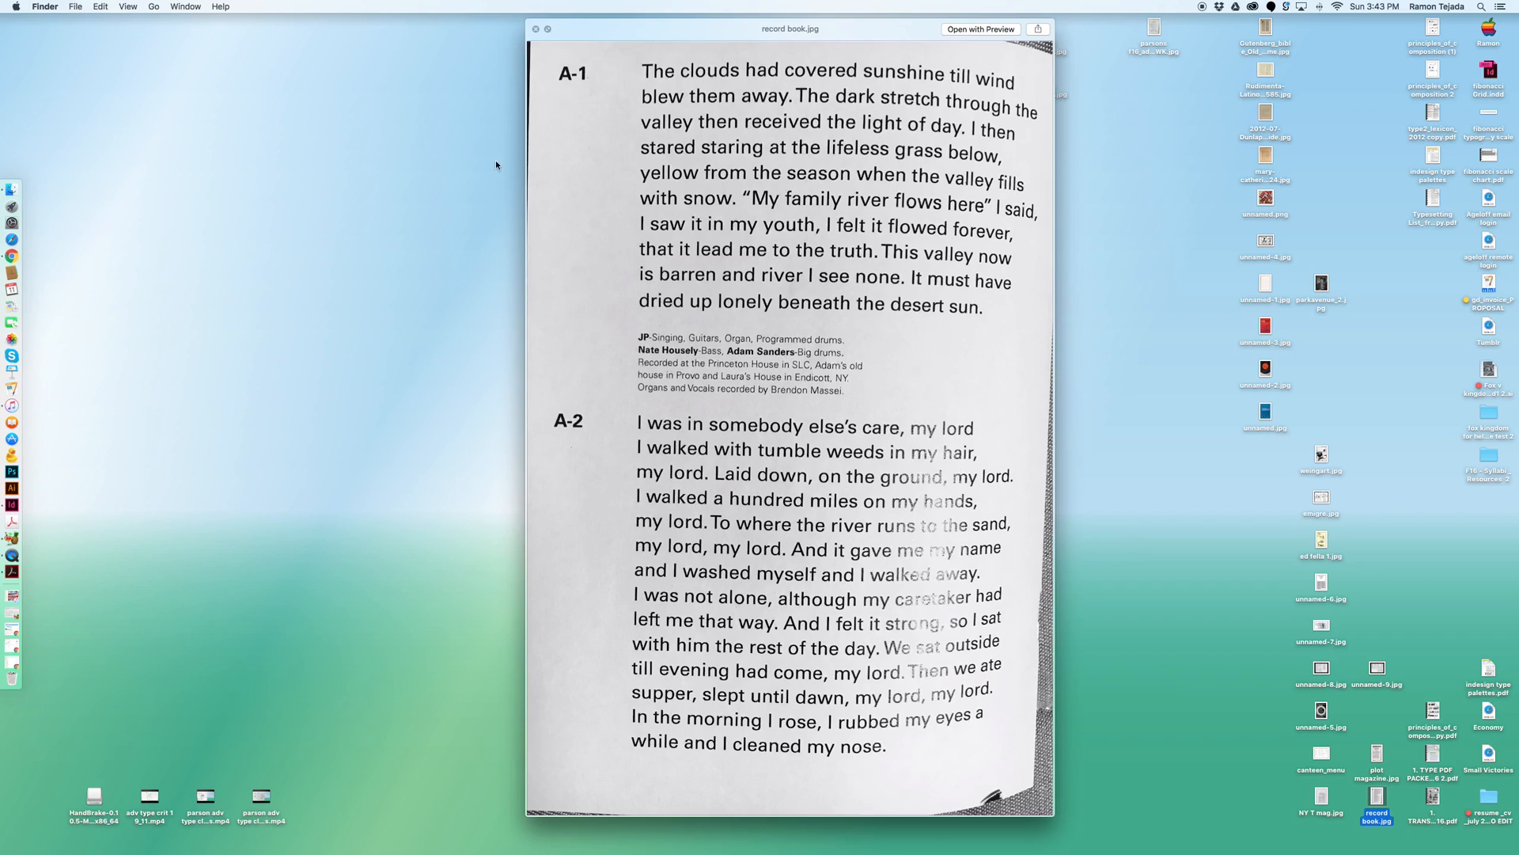
{"action": "left_click_drag", "start_coordinate": [790, 29], "coordinate": [610, 39]}
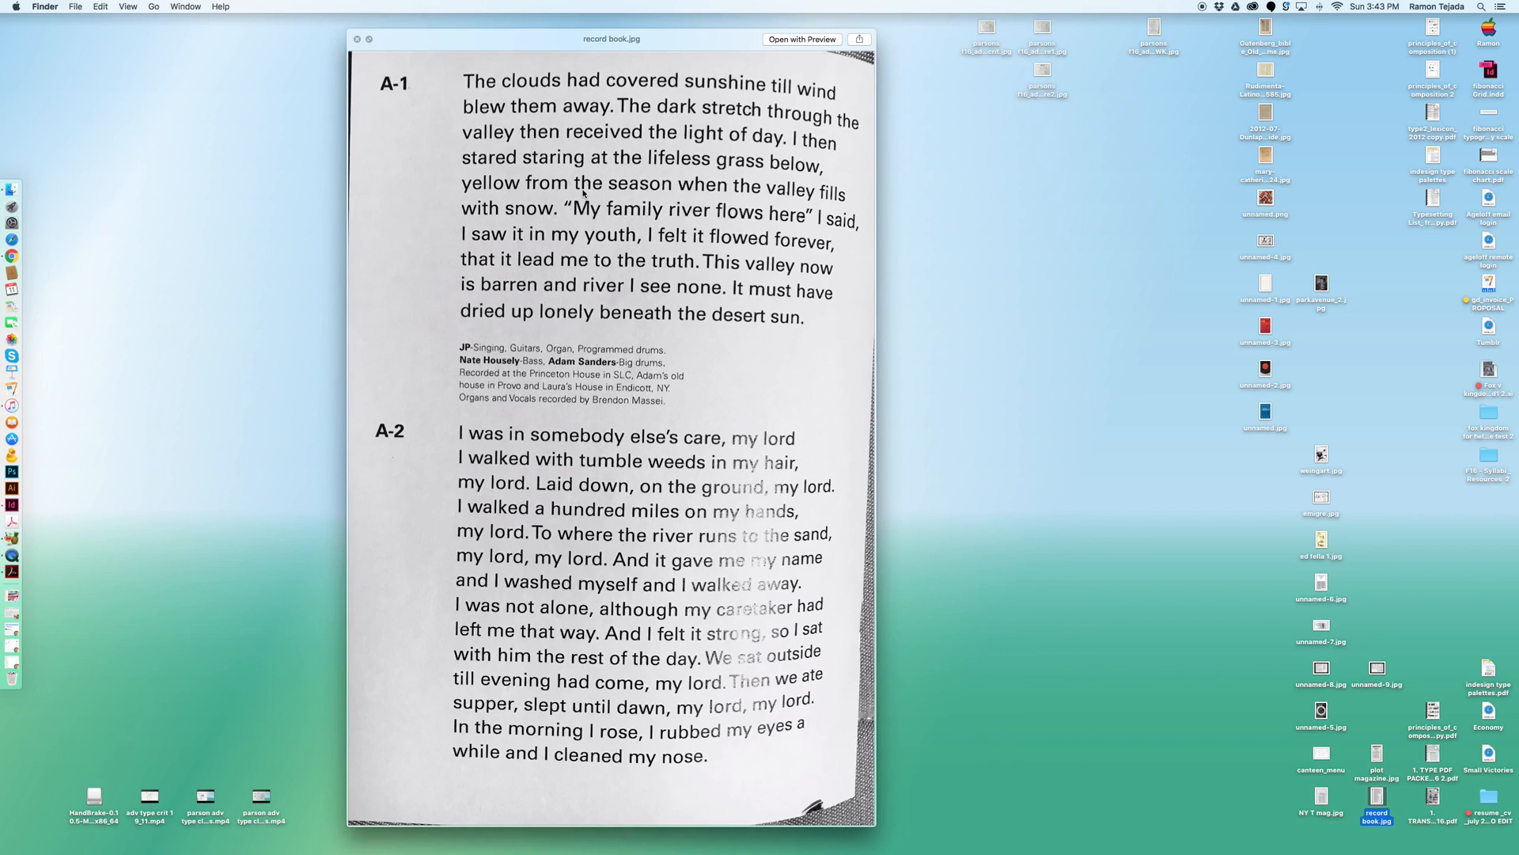
{"action": "mouse_move", "coordinate": [631, 575]}
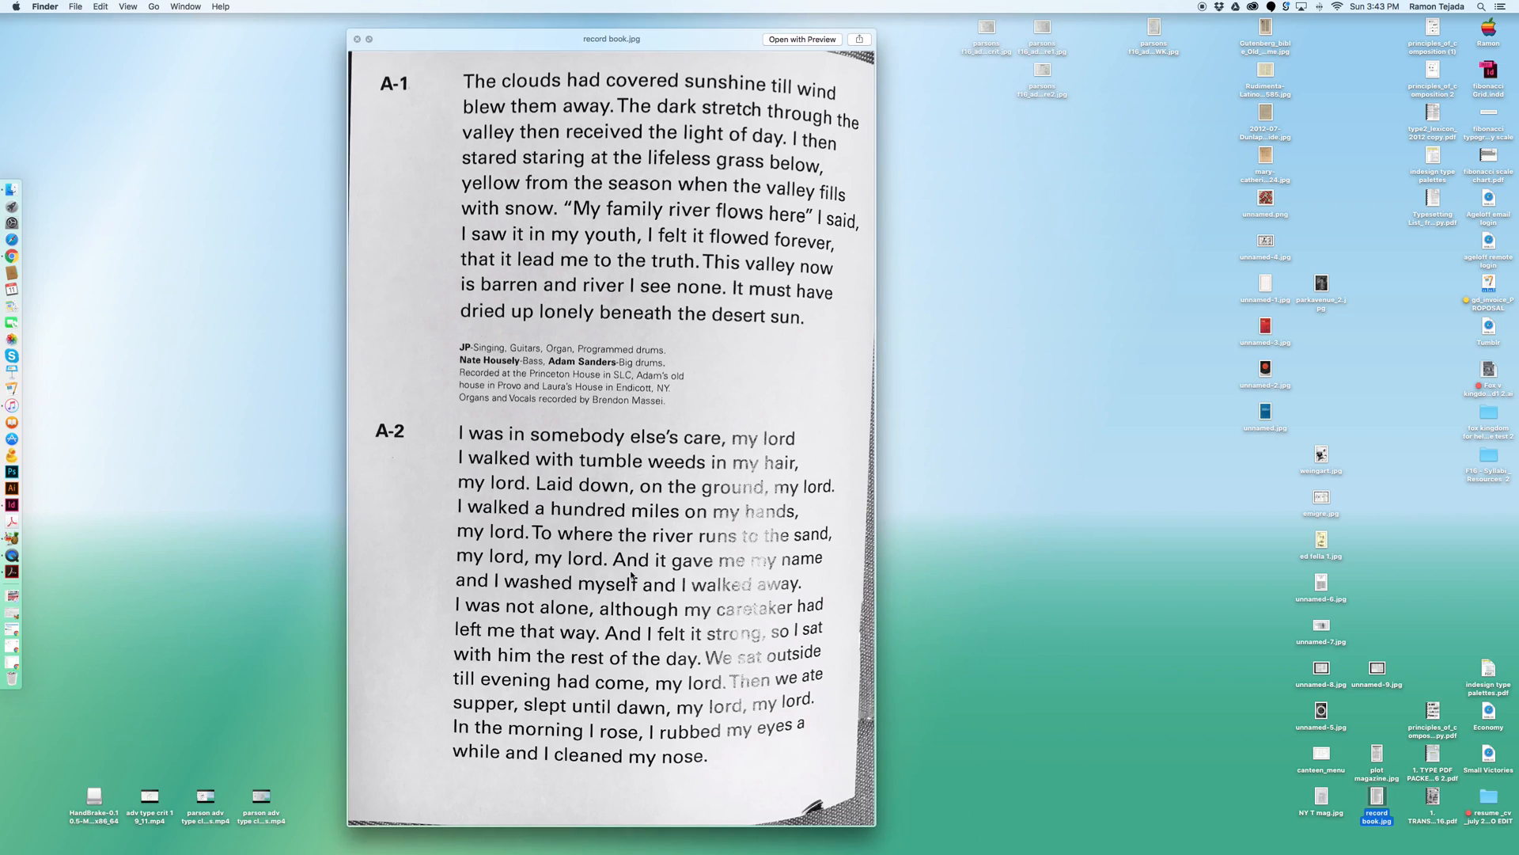
{"action": "mouse_move", "coordinate": [523, 143]}
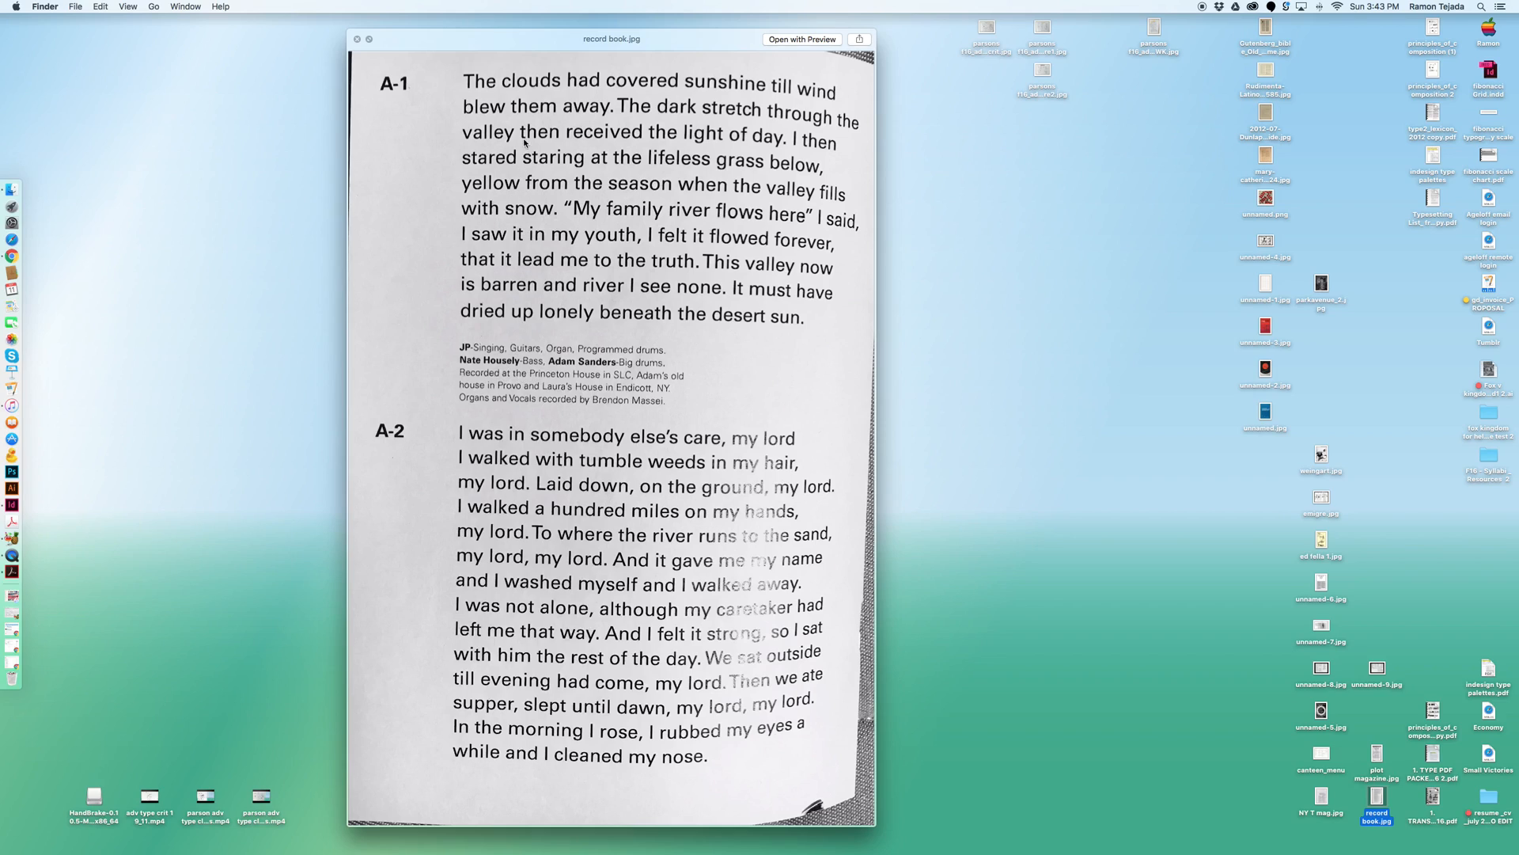
{"action": "mouse_move", "coordinate": [413, 124]}
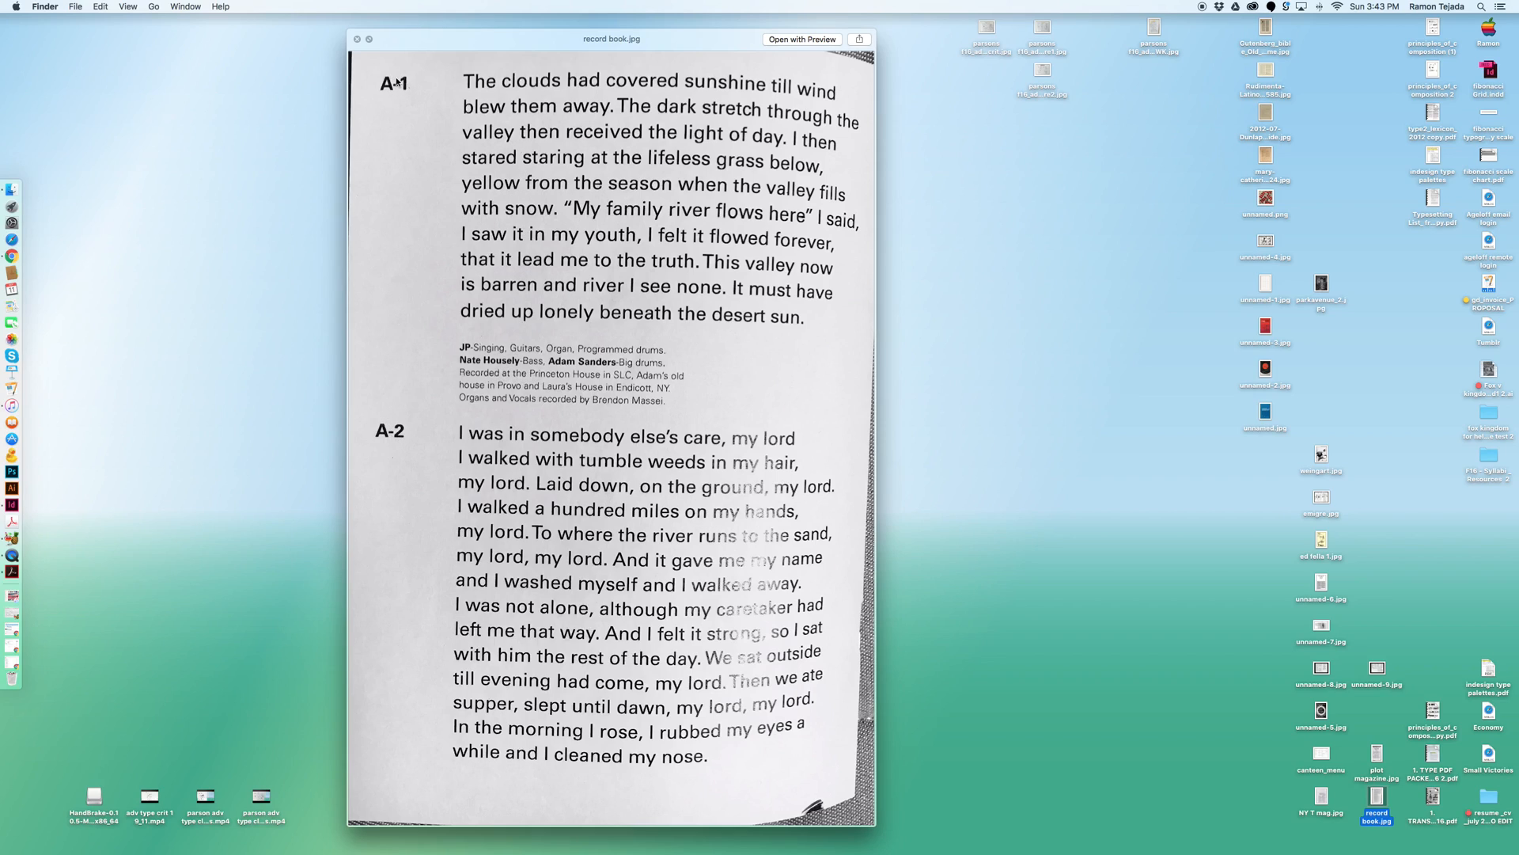
{"action": "mouse_move", "coordinate": [598, 357]}
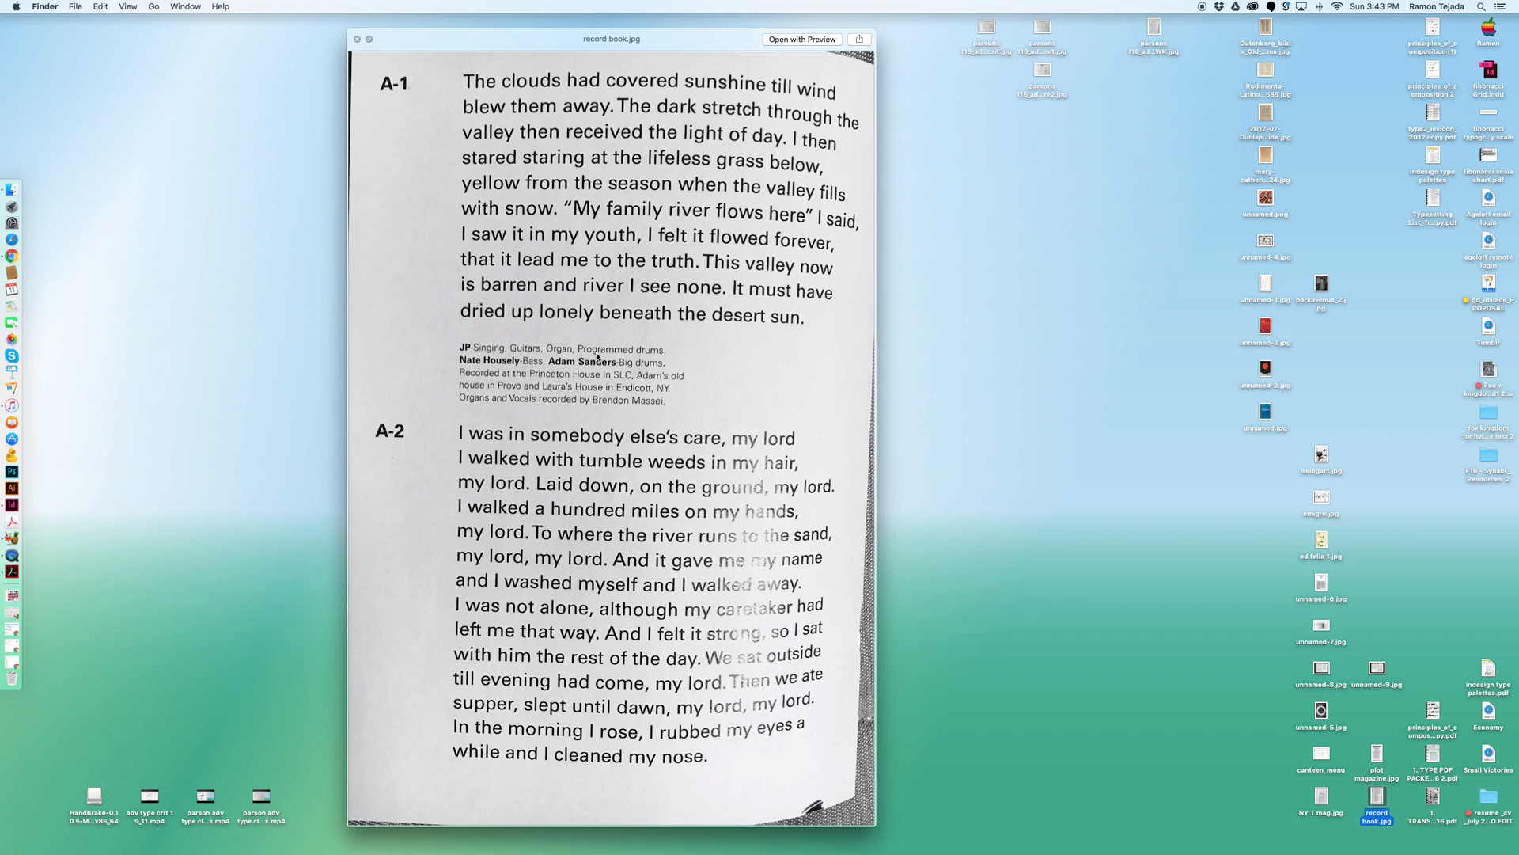
{"action": "mouse_move", "coordinate": [586, 189]}
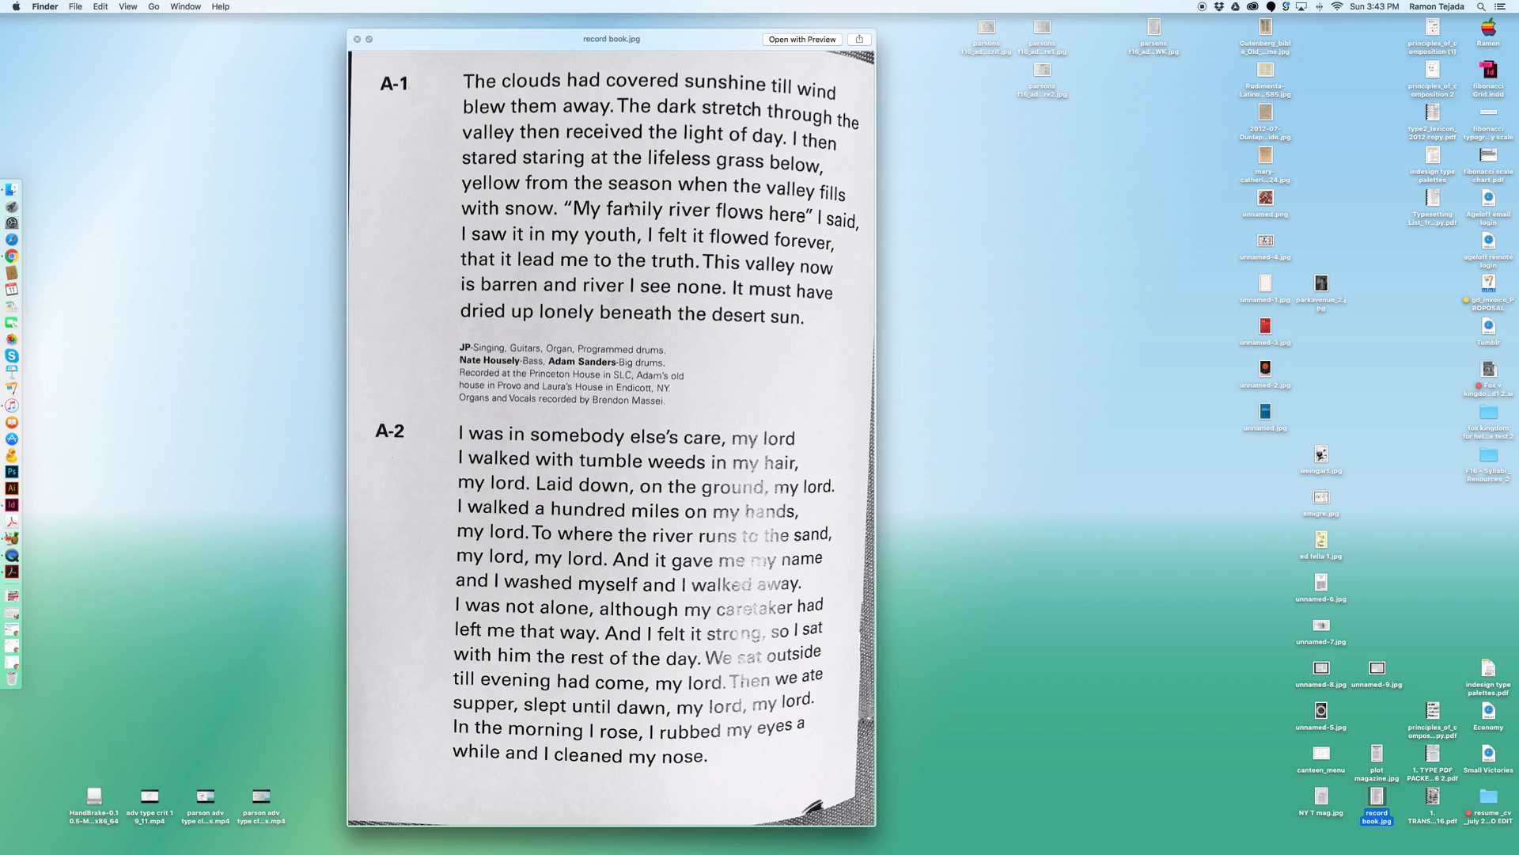
{"action": "left_click", "coordinate": [357, 39]}
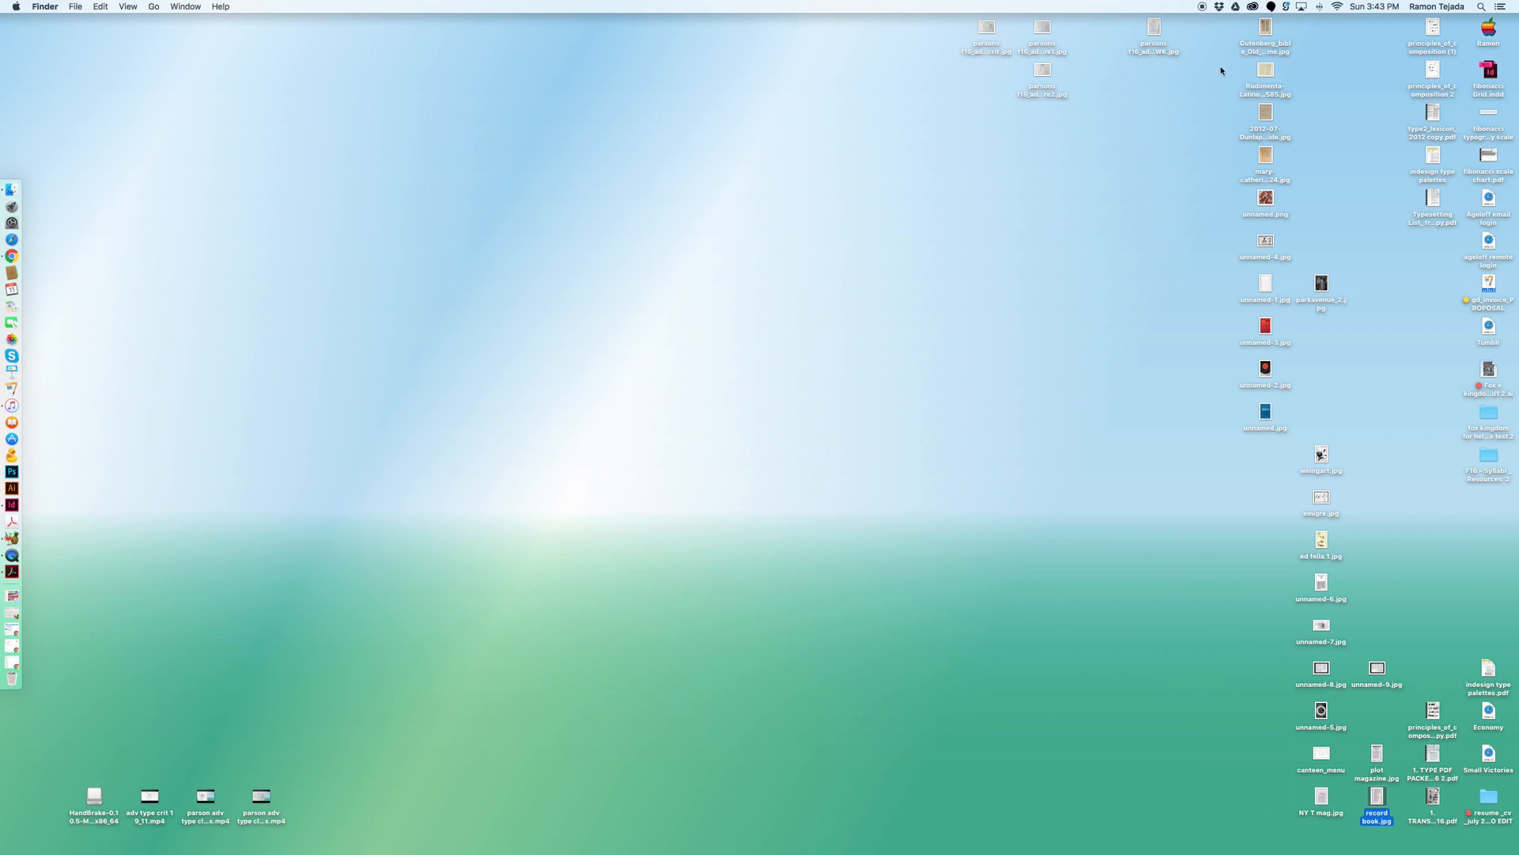
Open 'parsons f16_adv type day 2 HWK.jpg' showing the handwritten homework note
{"action": "double_click", "coordinate": [1152, 31]}
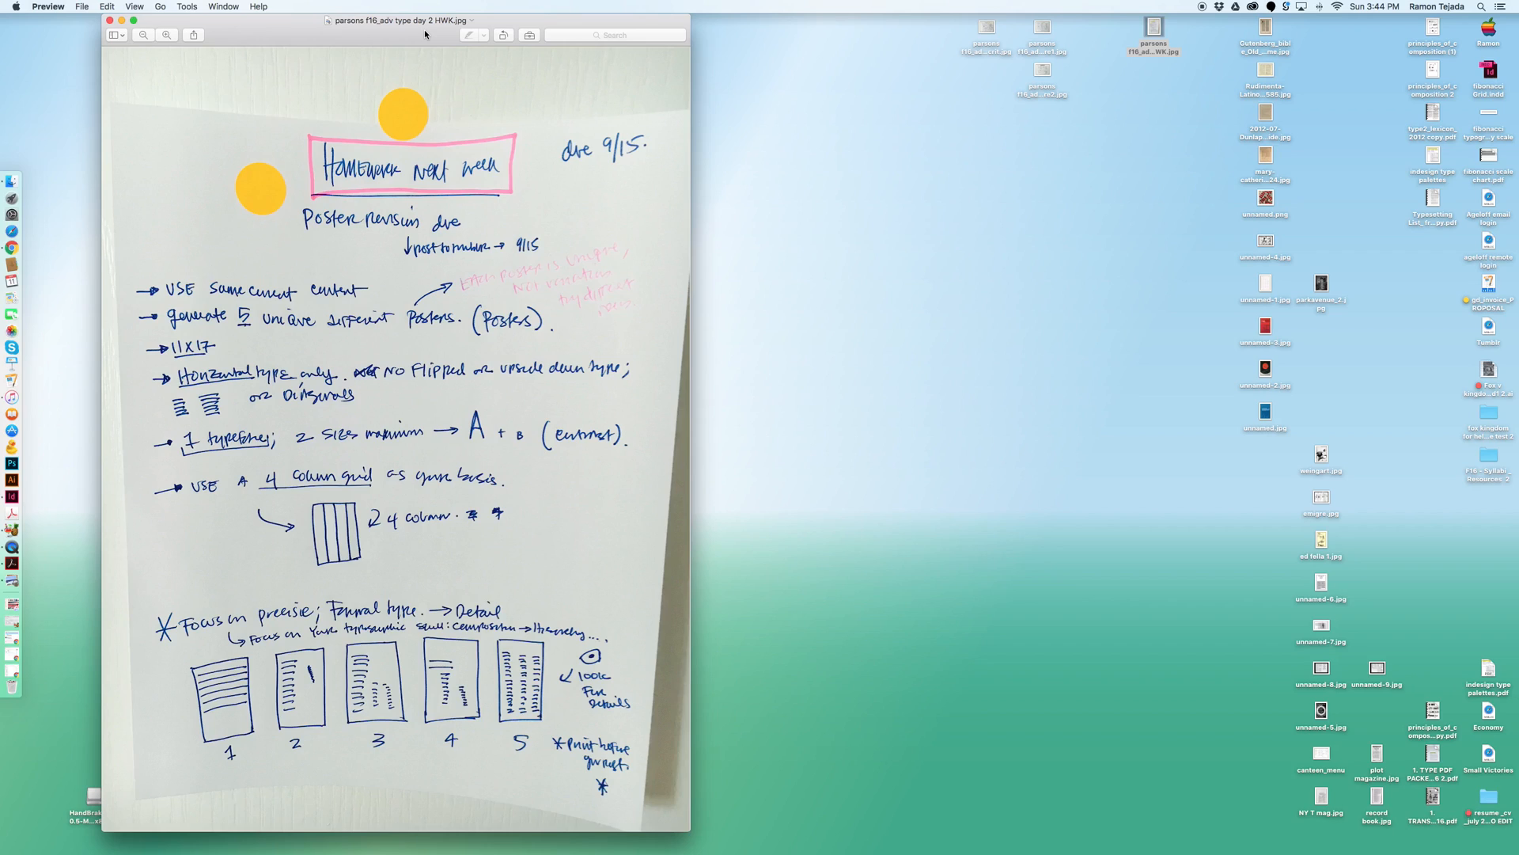
{"action": "mouse_move", "coordinate": [399, 388]}
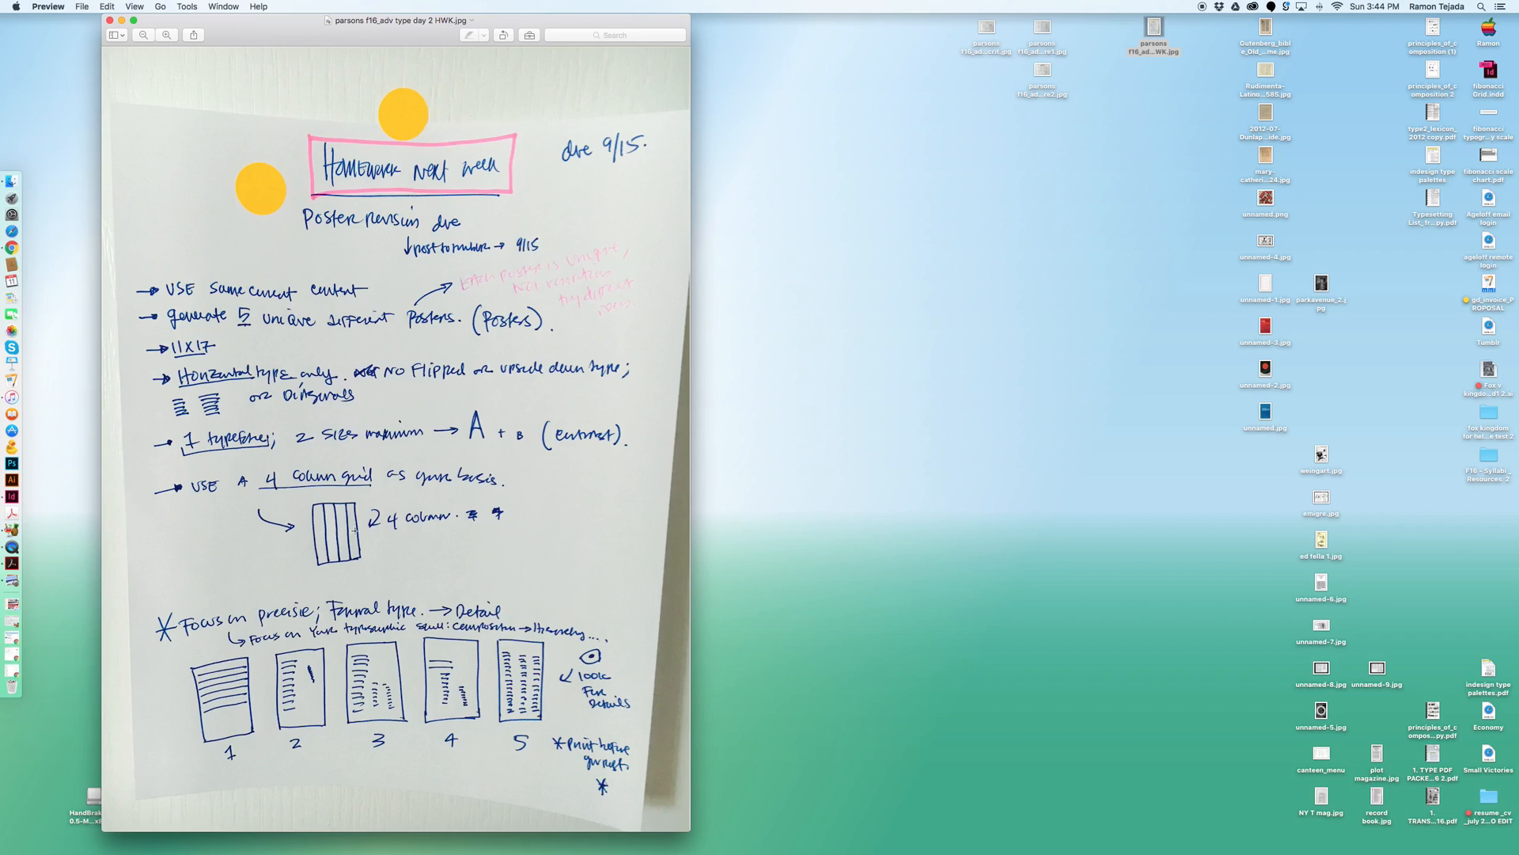
{"action": "mouse_move", "coordinate": [349, 531]}
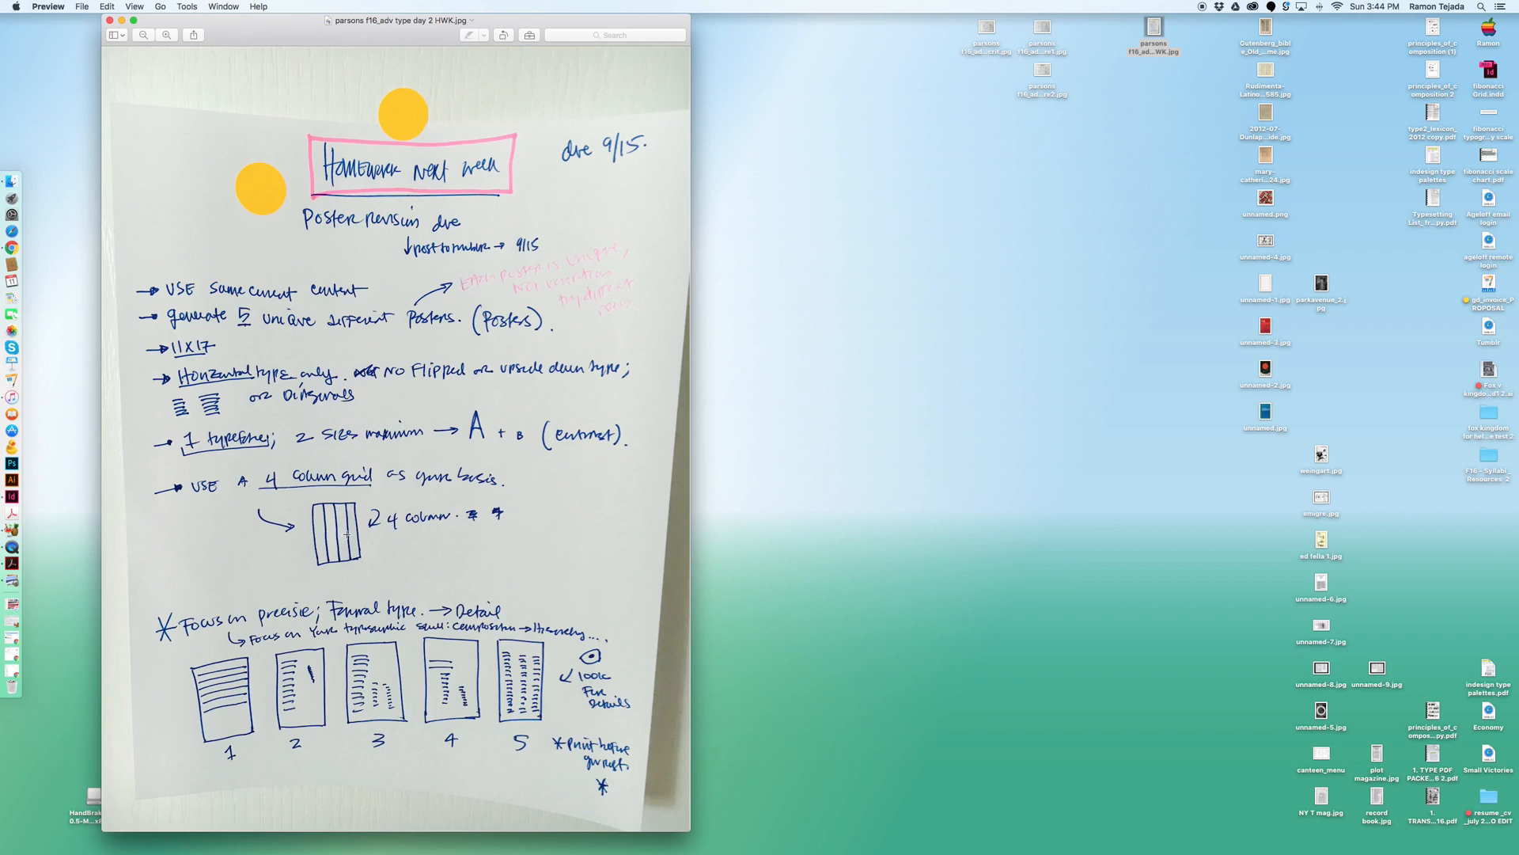
{"action": "mouse_move", "coordinate": [349, 538]}
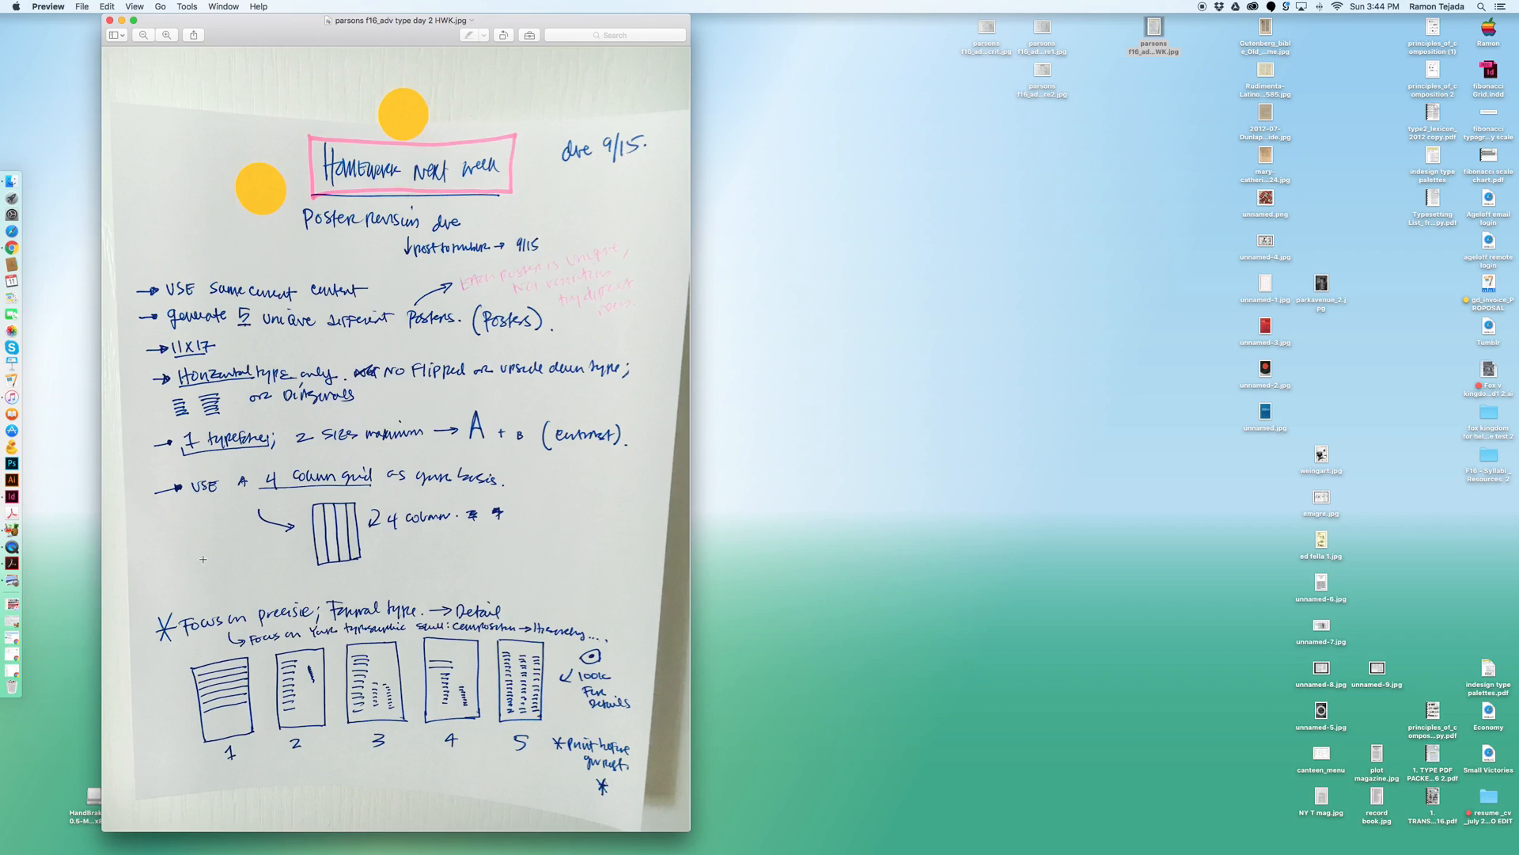
{"action": "mouse_move", "coordinate": [538, 630]}
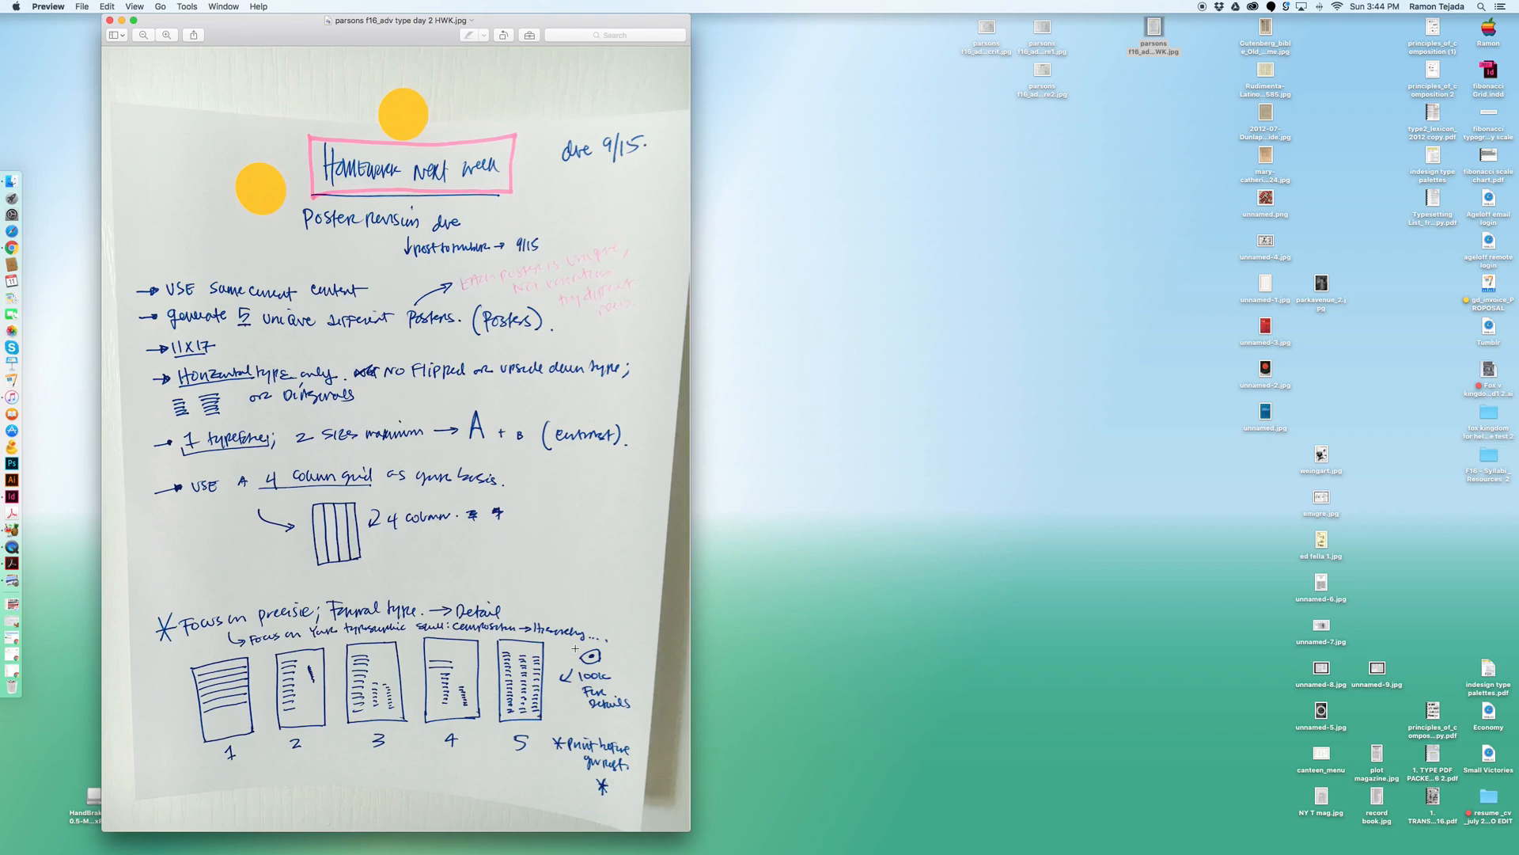
{"action": "mouse_move", "coordinate": [957, 107]}
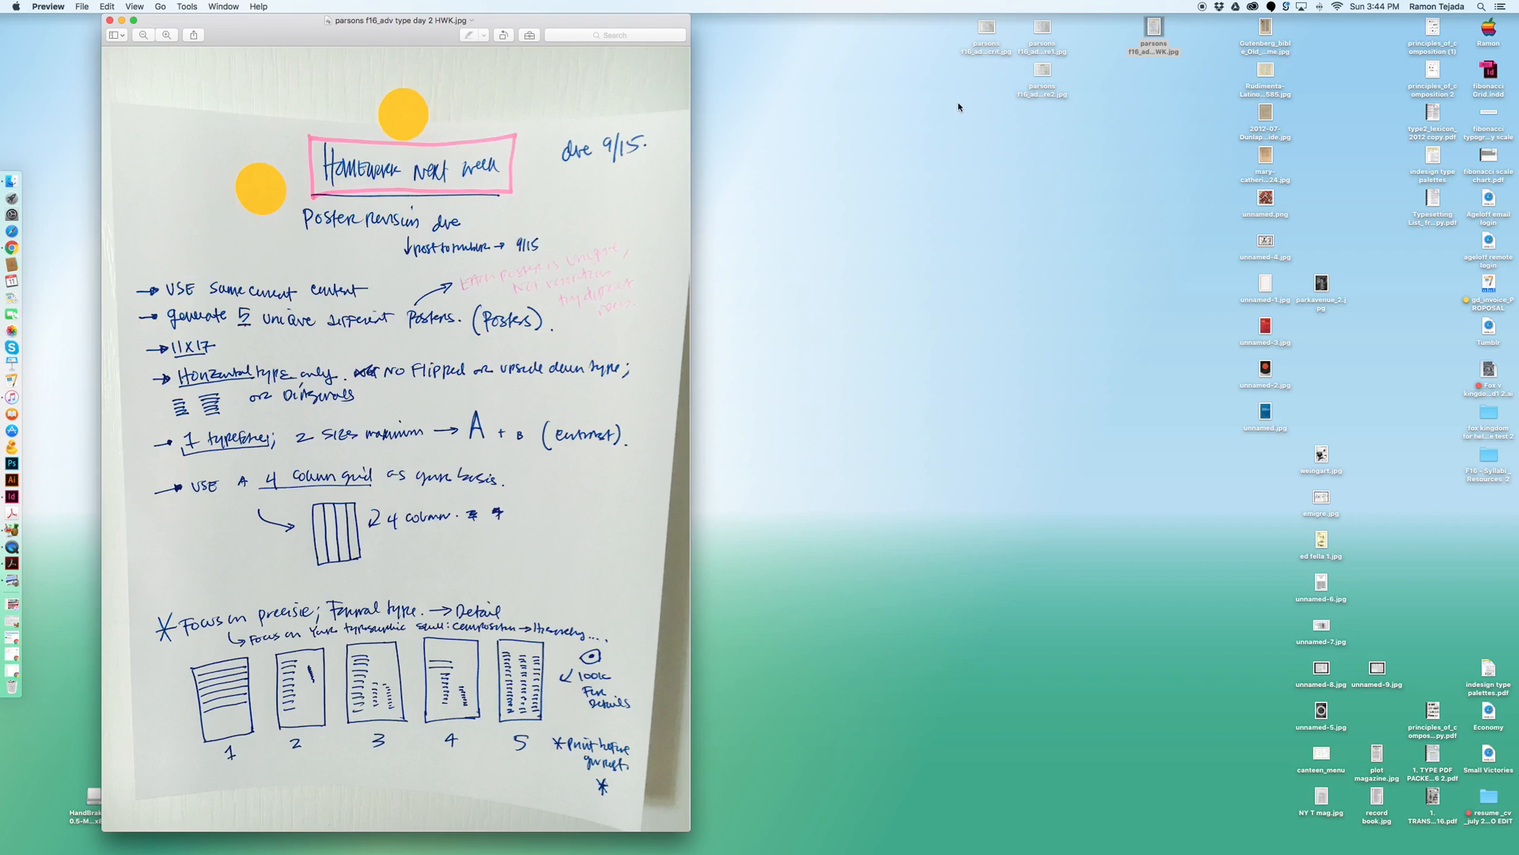